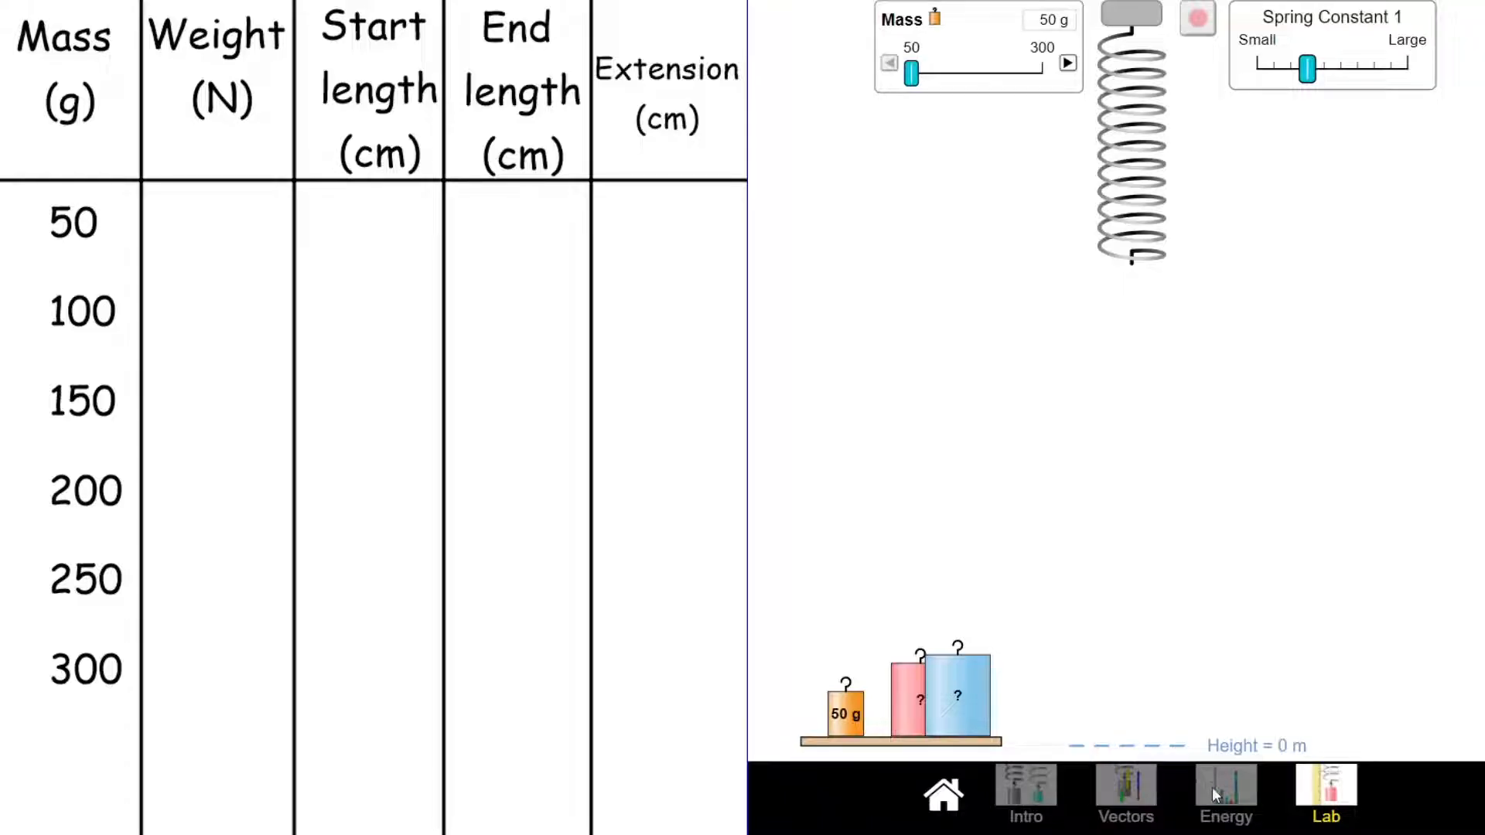
{"action": "mouse_move", "coordinate": [1188, 800]}
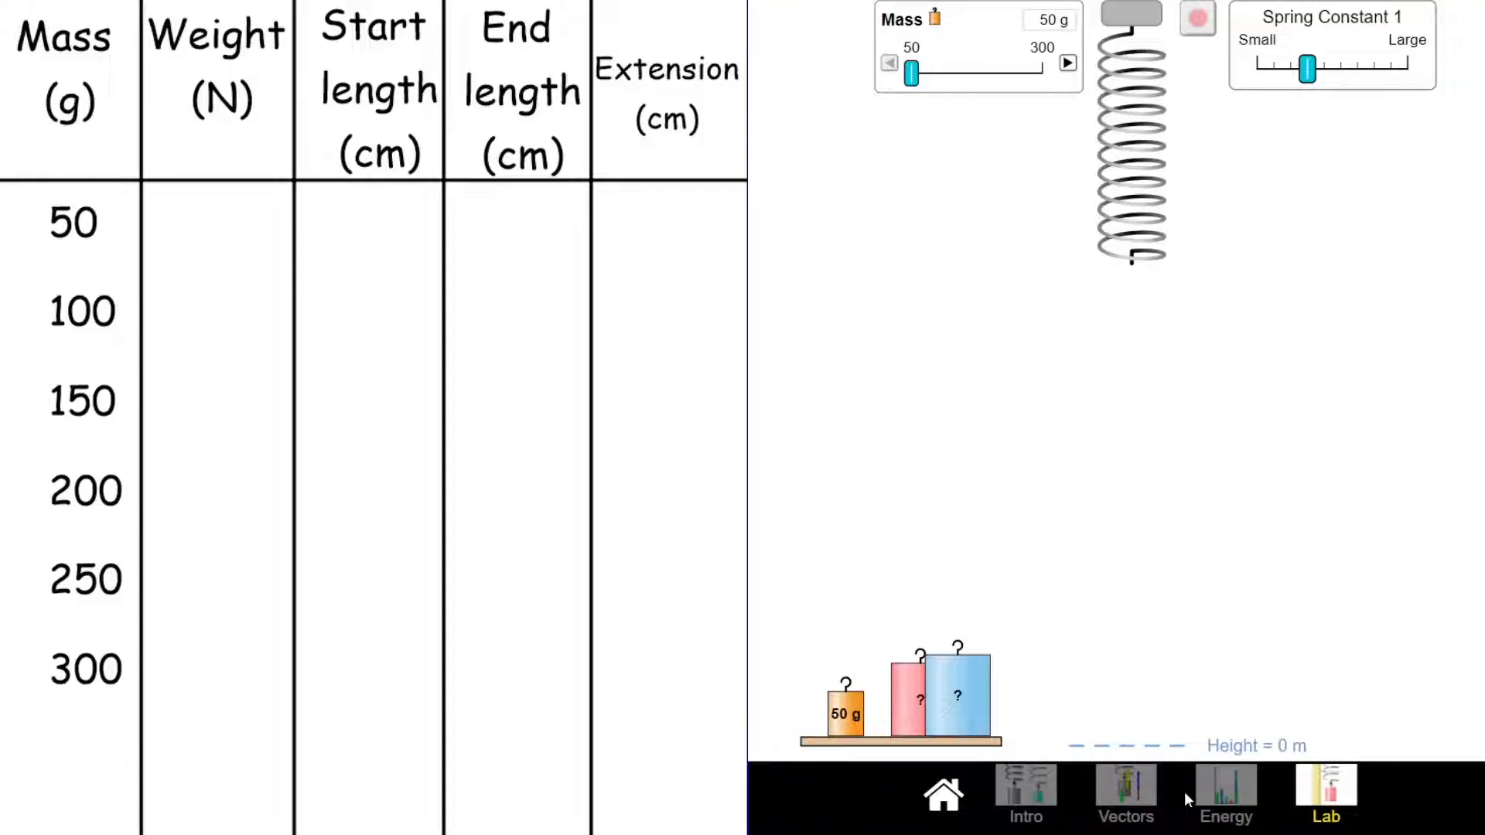
{"action": "mouse_move", "coordinate": [1151, 758]}
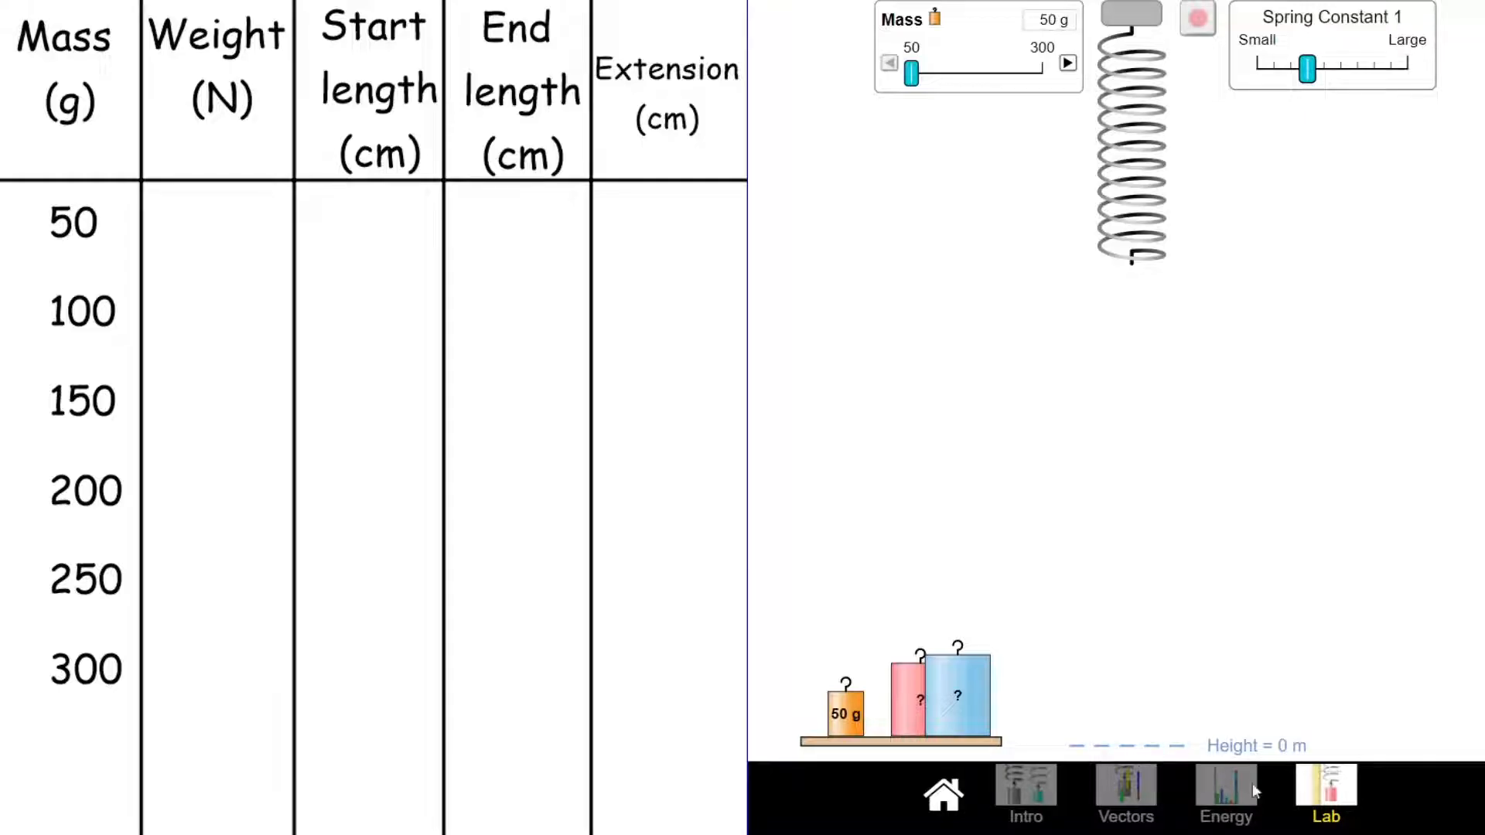
{"action": "mouse_move", "coordinate": [1225, 791]}
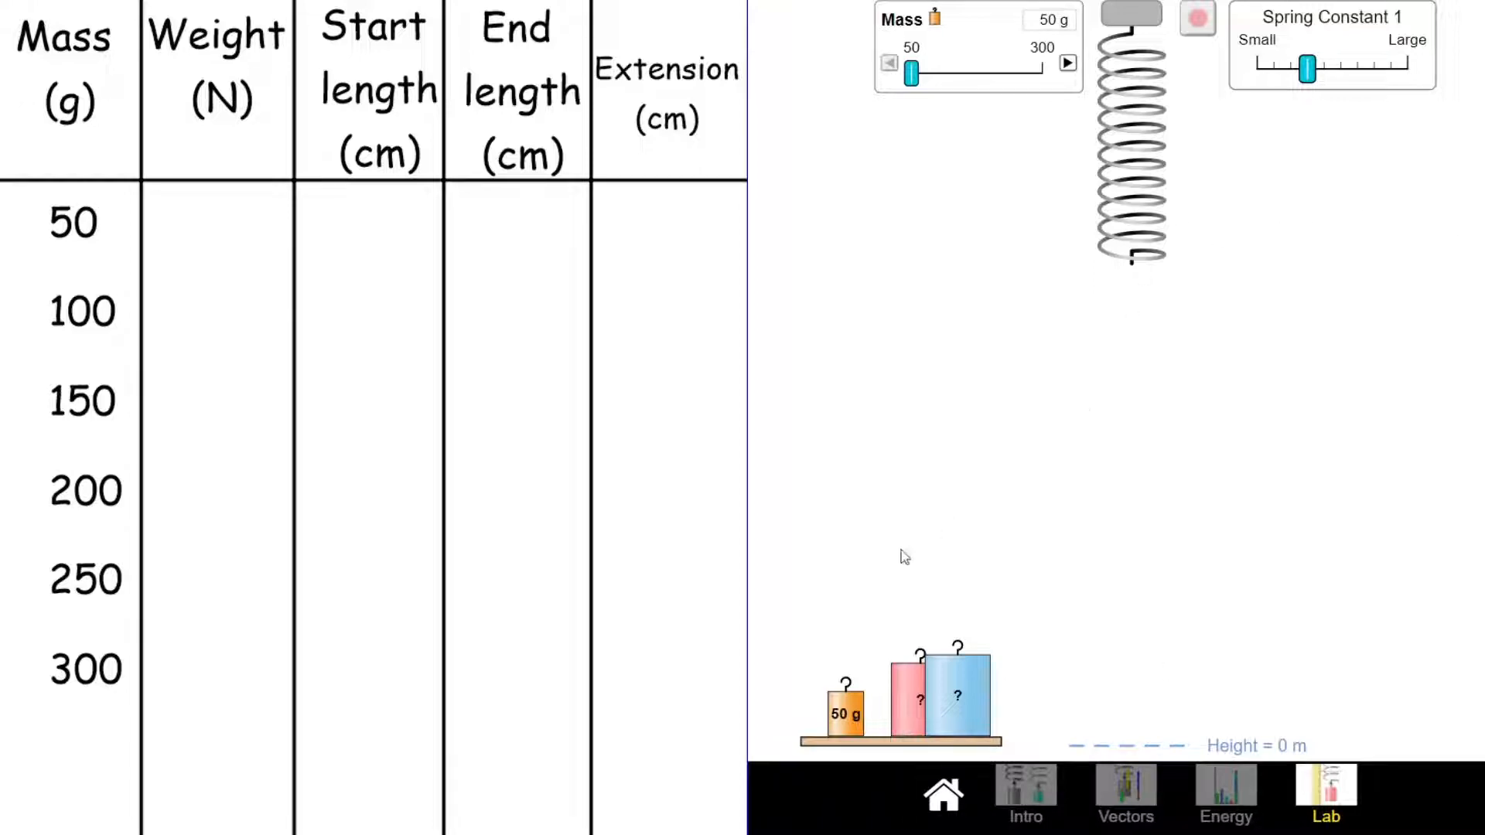
Hang the 50 g mass on the spring briefly, then return it to the shelf
{"action": "left_click_drag", "start_coordinate": [844, 710], "coordinate": [1130, 348]}
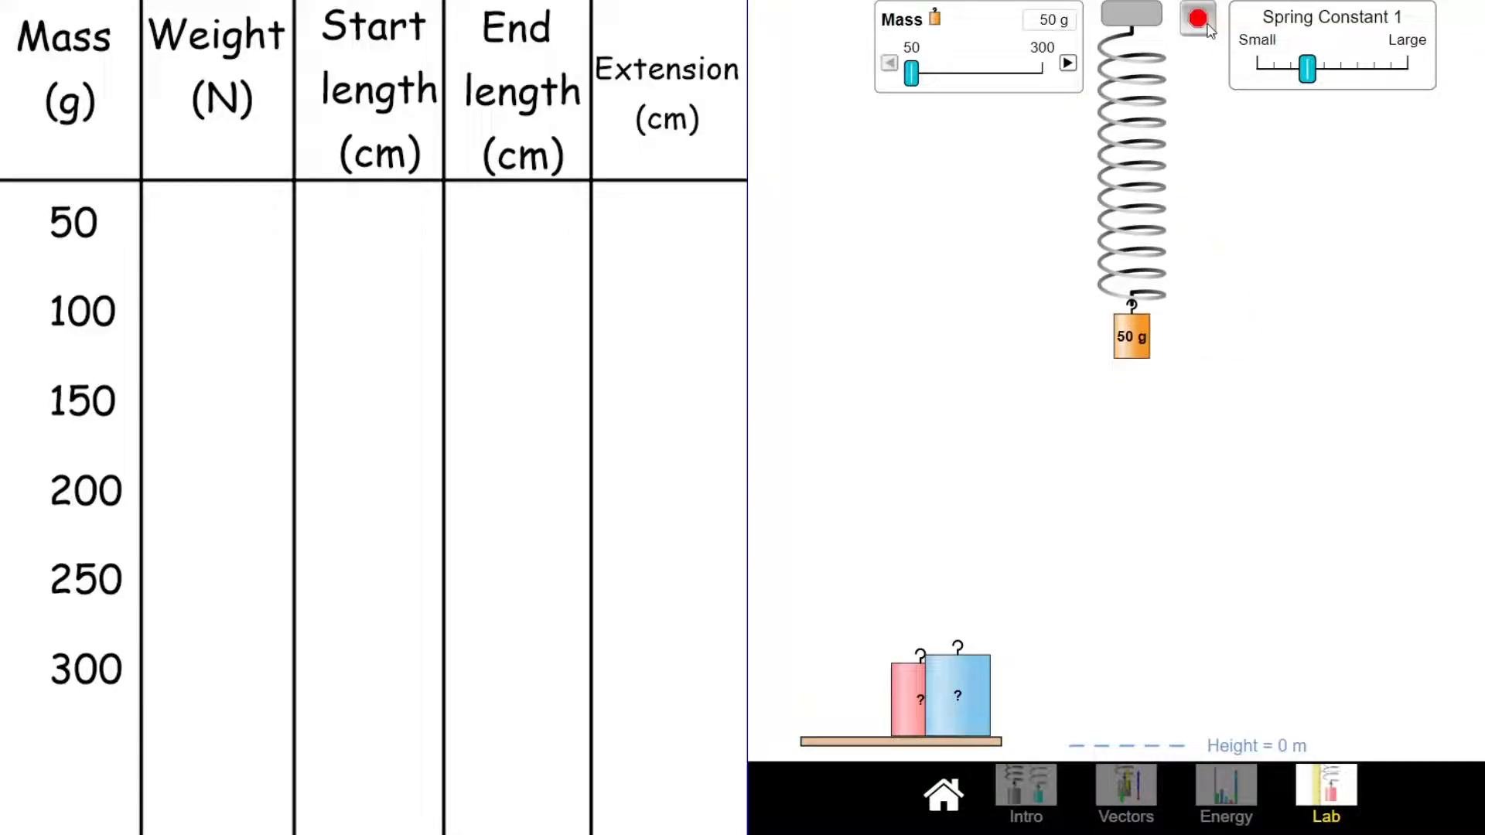
{"action": "left_click", "coordinate": [1196, 17]}
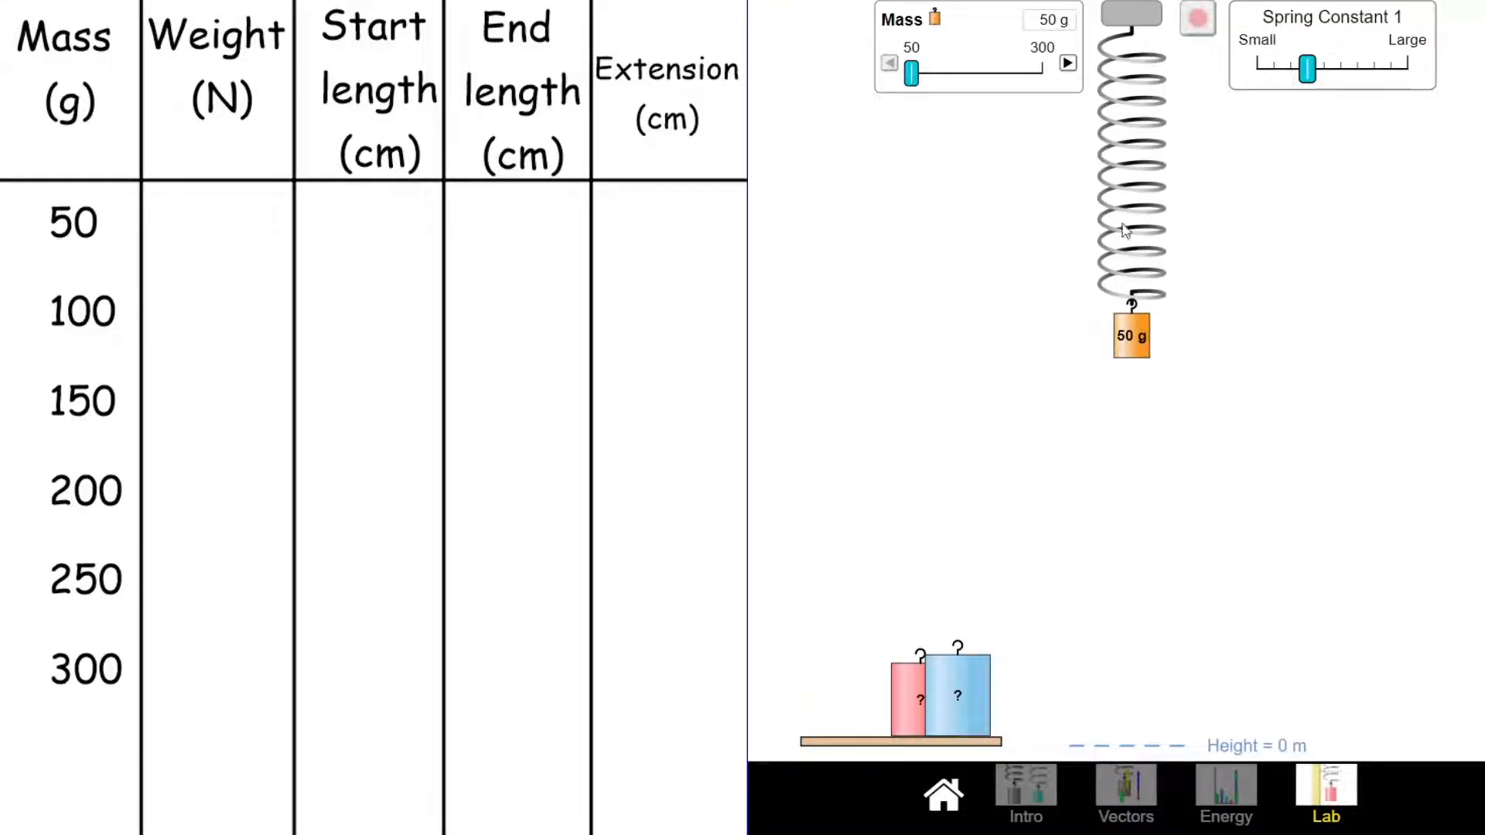
{"action": "left_click_drag", "start_coordinate": [1129, 336], "coordinate": [1291, 322]}
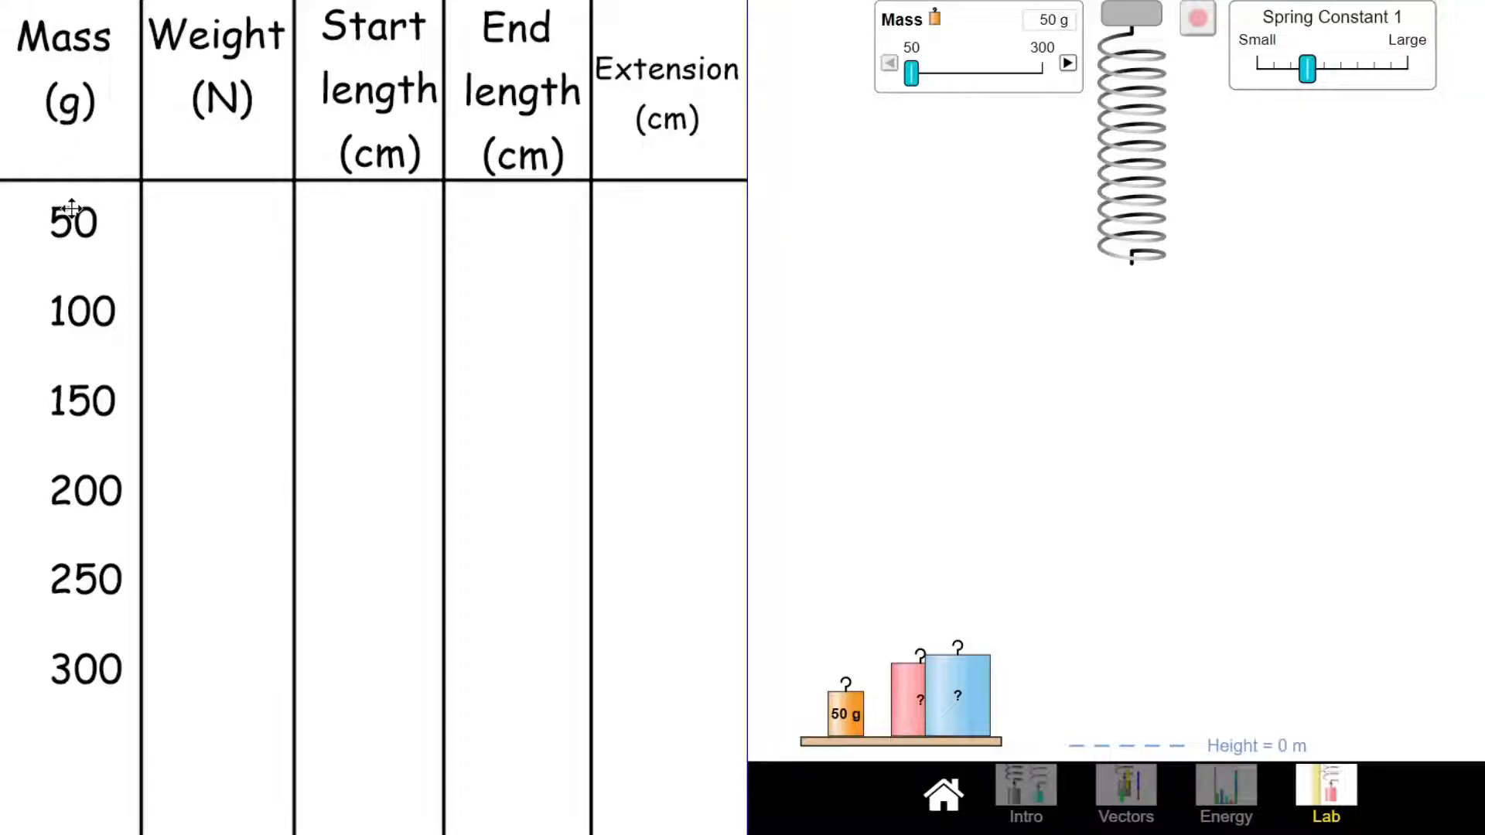
{"action": "mouse_move", "coordinate": [184, 244]}
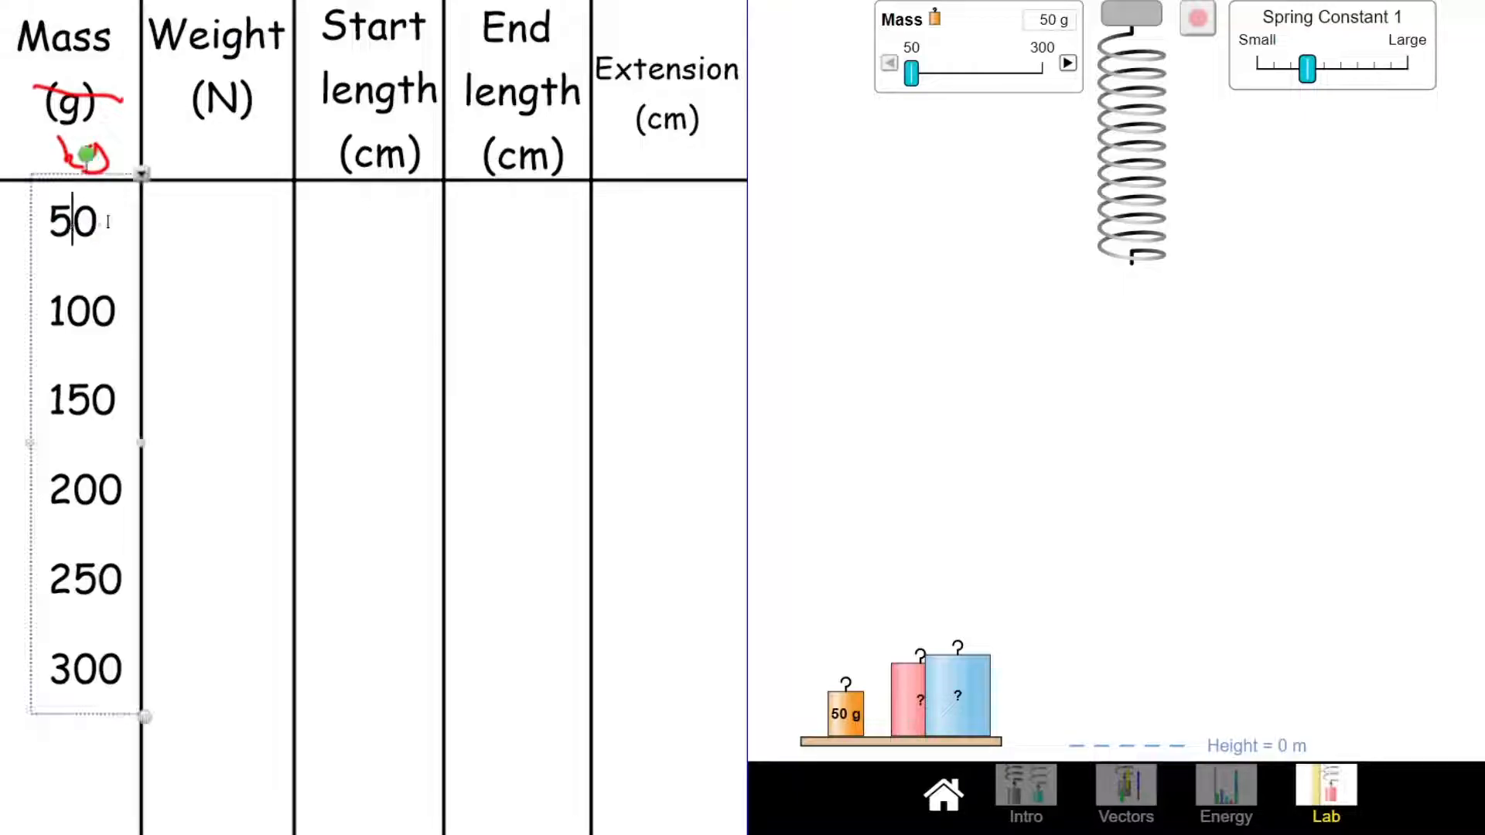
Retype the mass values in kilograms: 0.05, 0.1, 0.15, 0.2, 0.25 and 0.3
{"action": "type", "text": "0.05"}
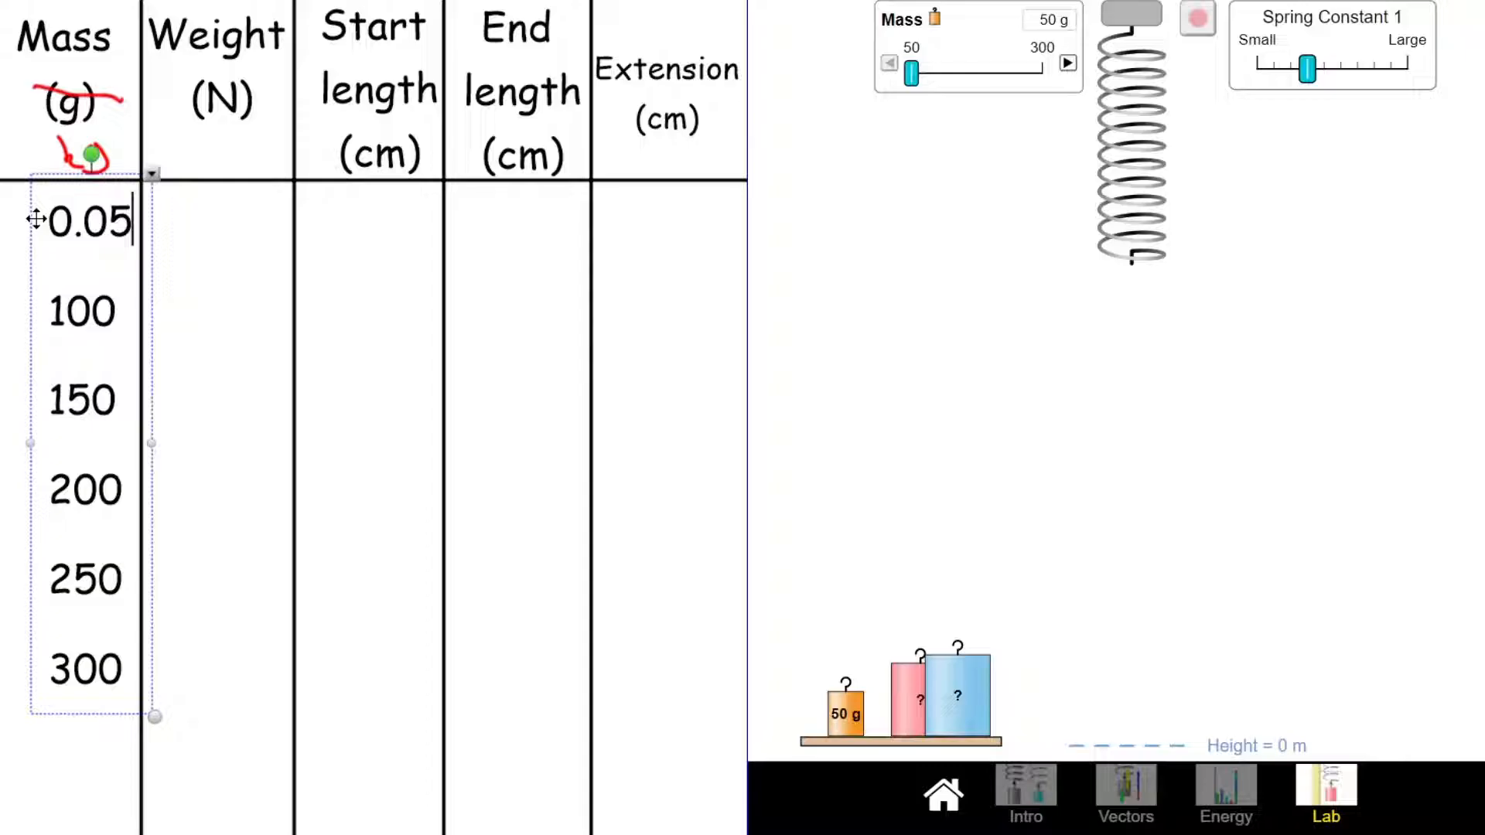
{"action": "double_click", "coordinate": [82, 309]}
{"action": "type", "text": "0.1"}
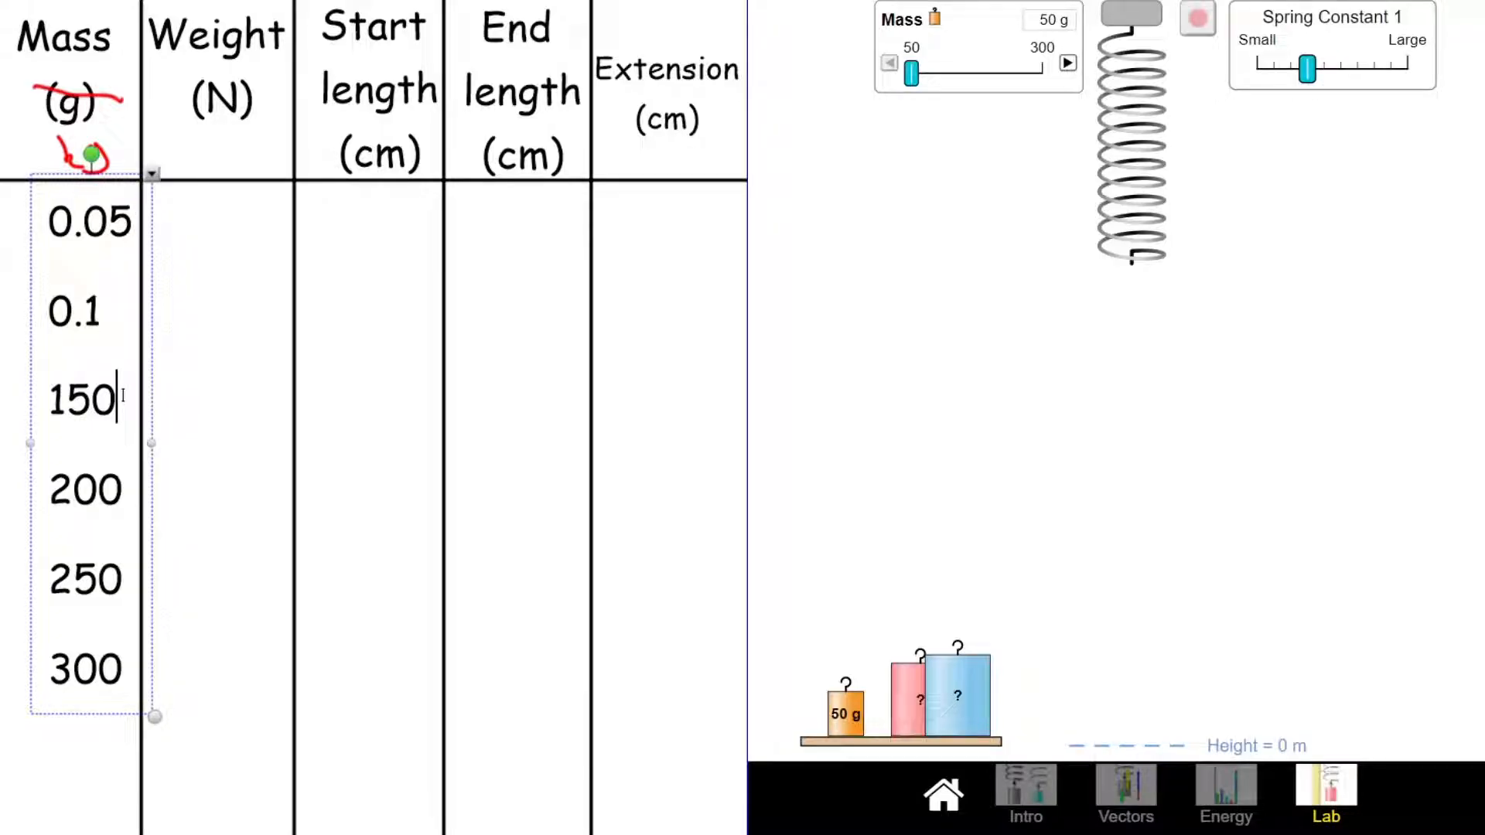
{"action": "double_click", "coordinate": [81, 398]}
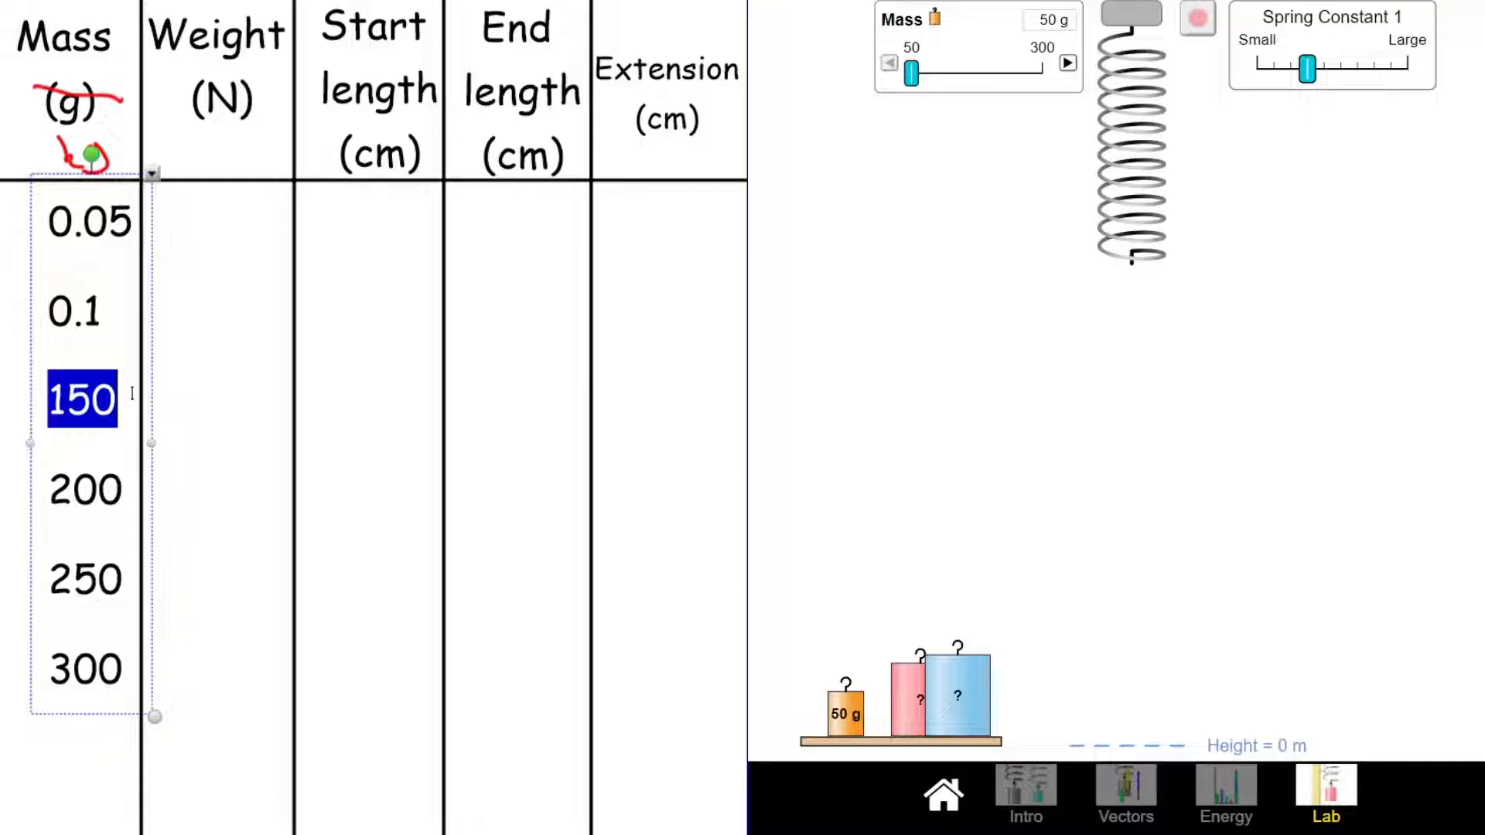
{"action": "type", "text": "0.15"}
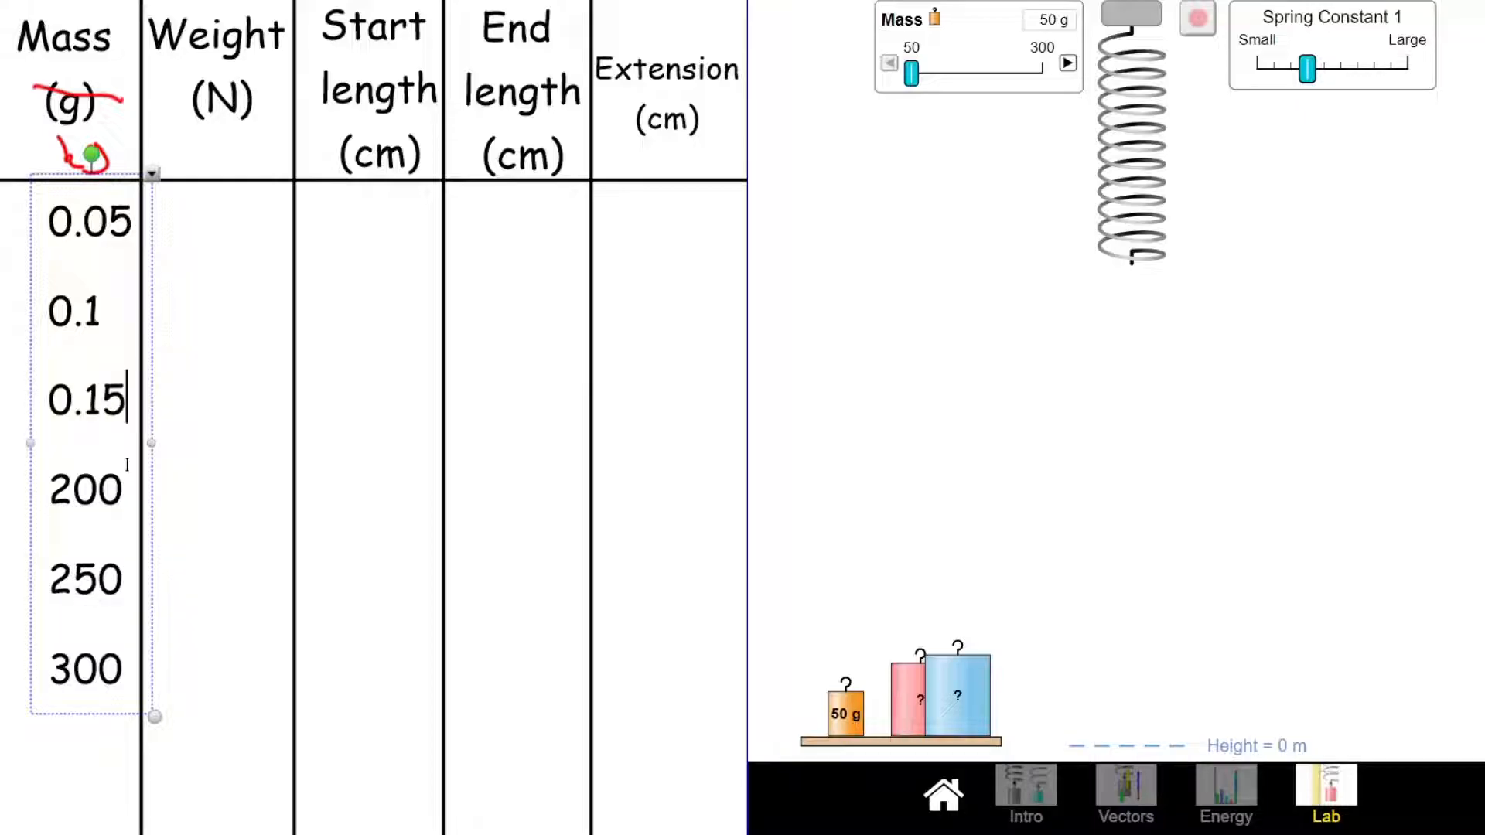
{"action": "type", "text": "0.2"}
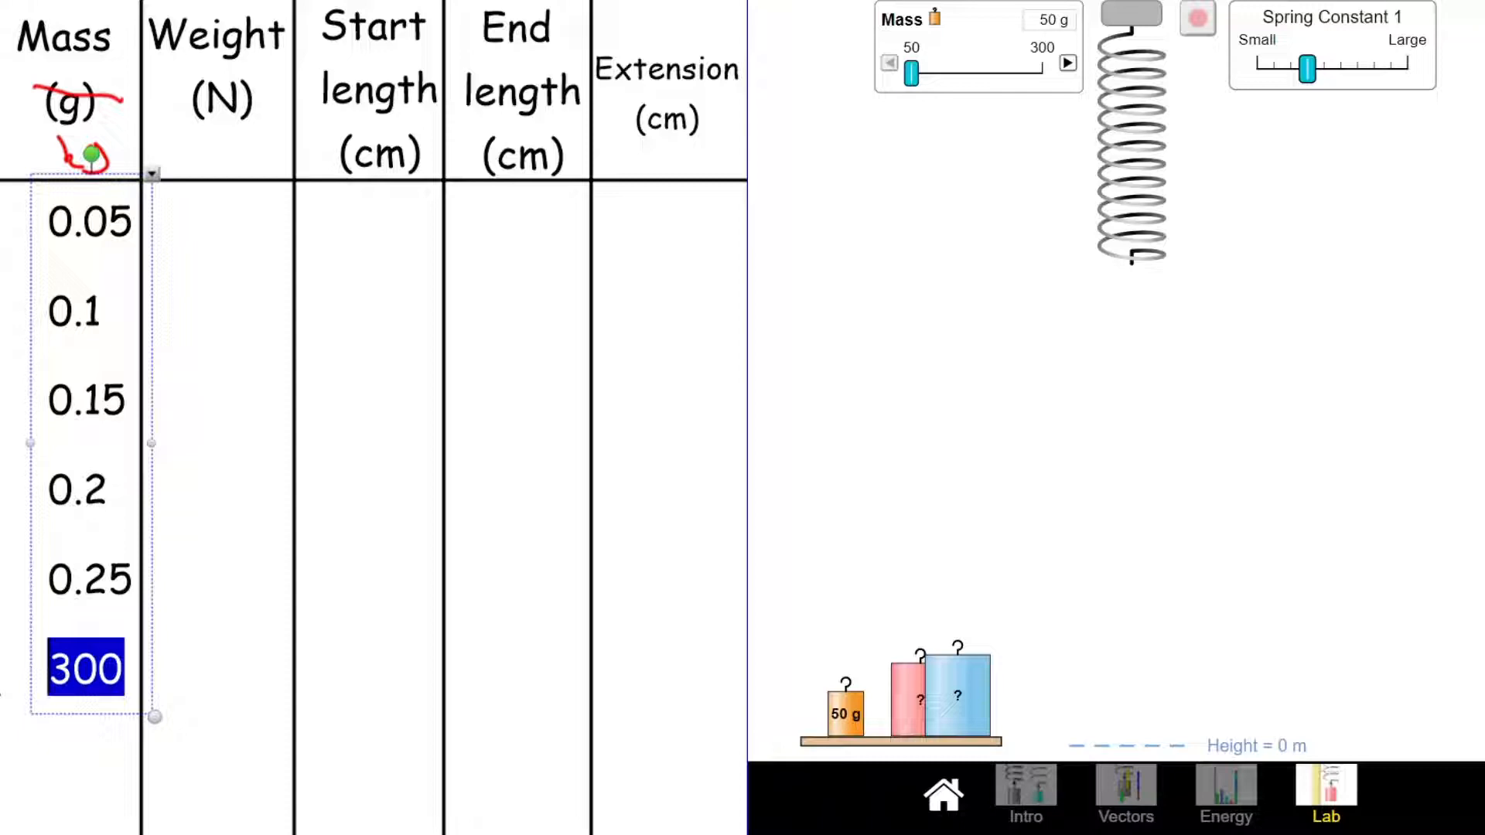
{"action": "type", "text": "0.3"}
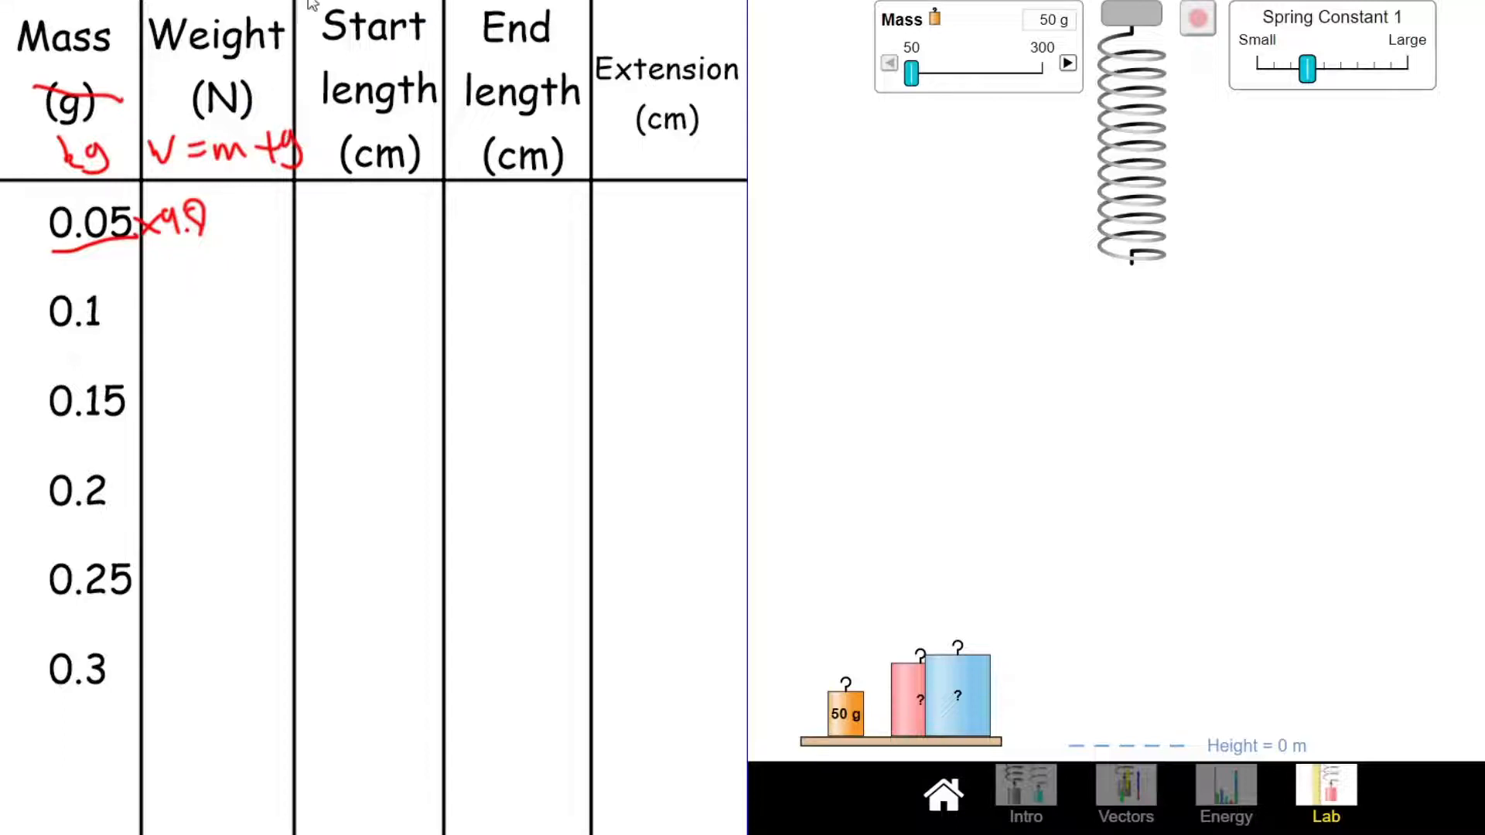
Enter the first Weight value, 0.49 N for the 0.05 kg mass
{"action": "left_click", "coordinate": [232, 223]}
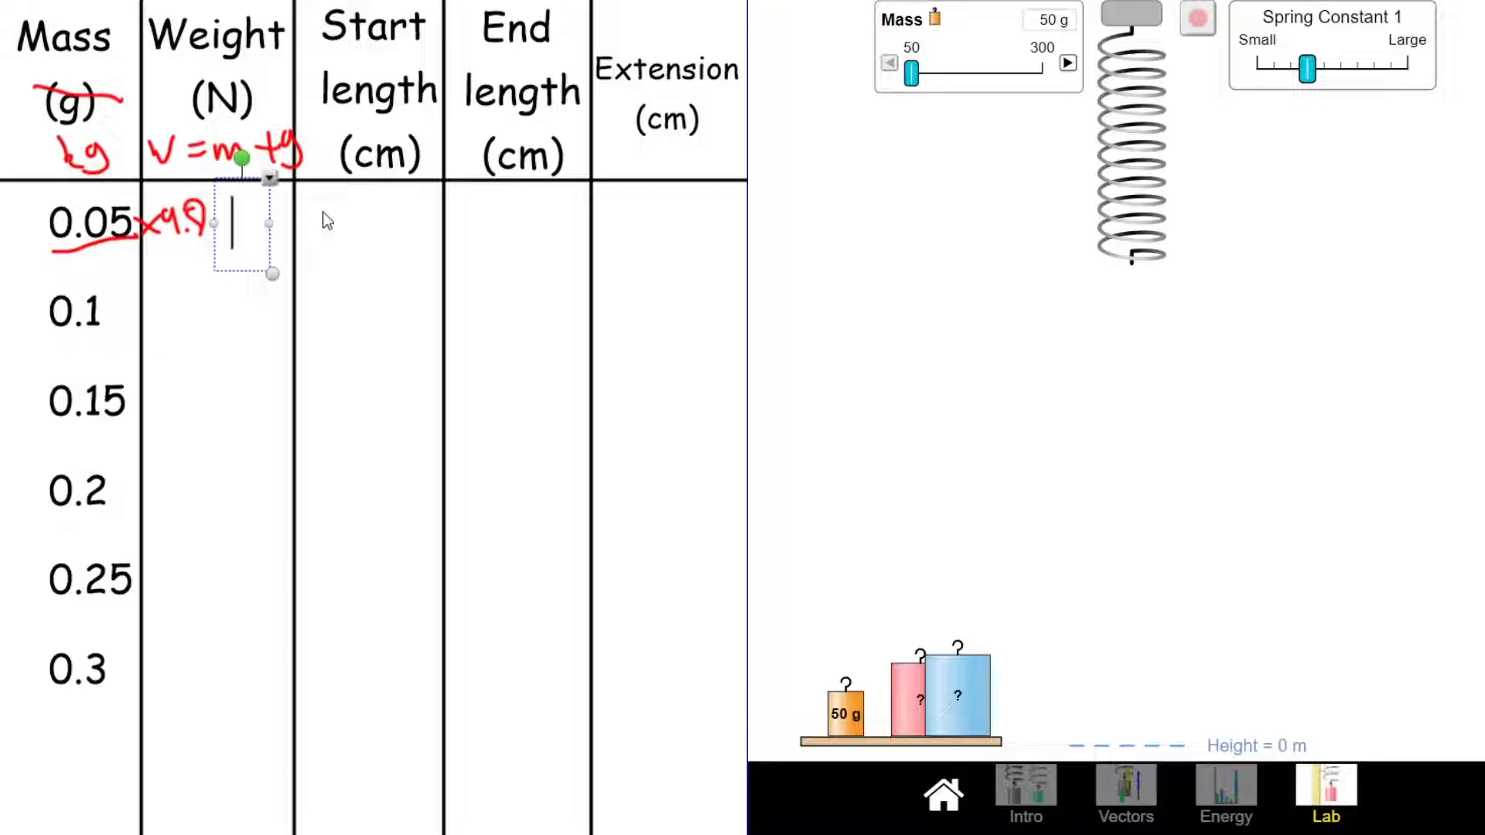
{"action": "type", "text": "0.49"}
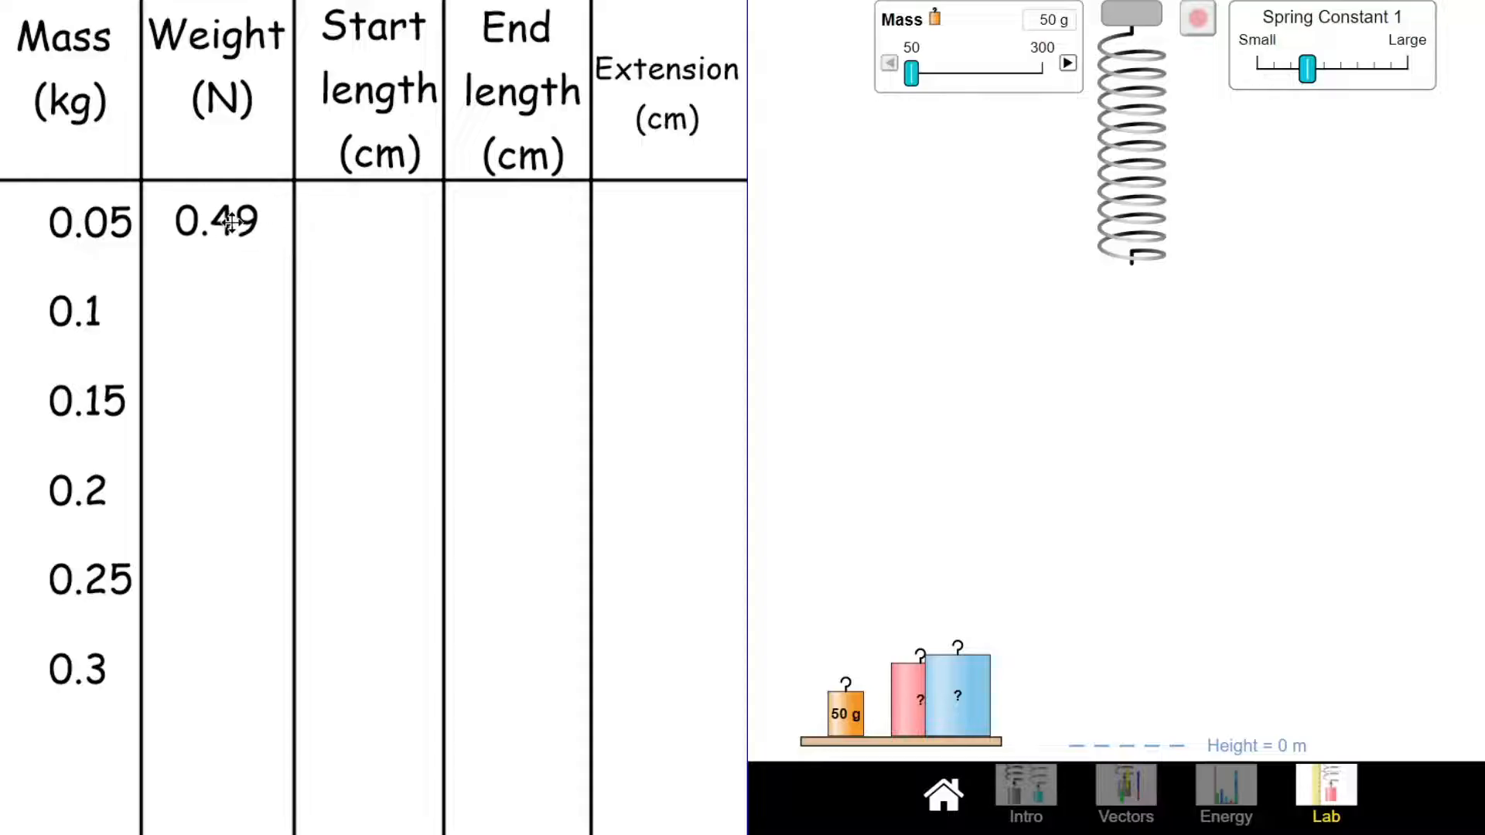
{"action": "mouse_move", "coordinate": [209, 165]}
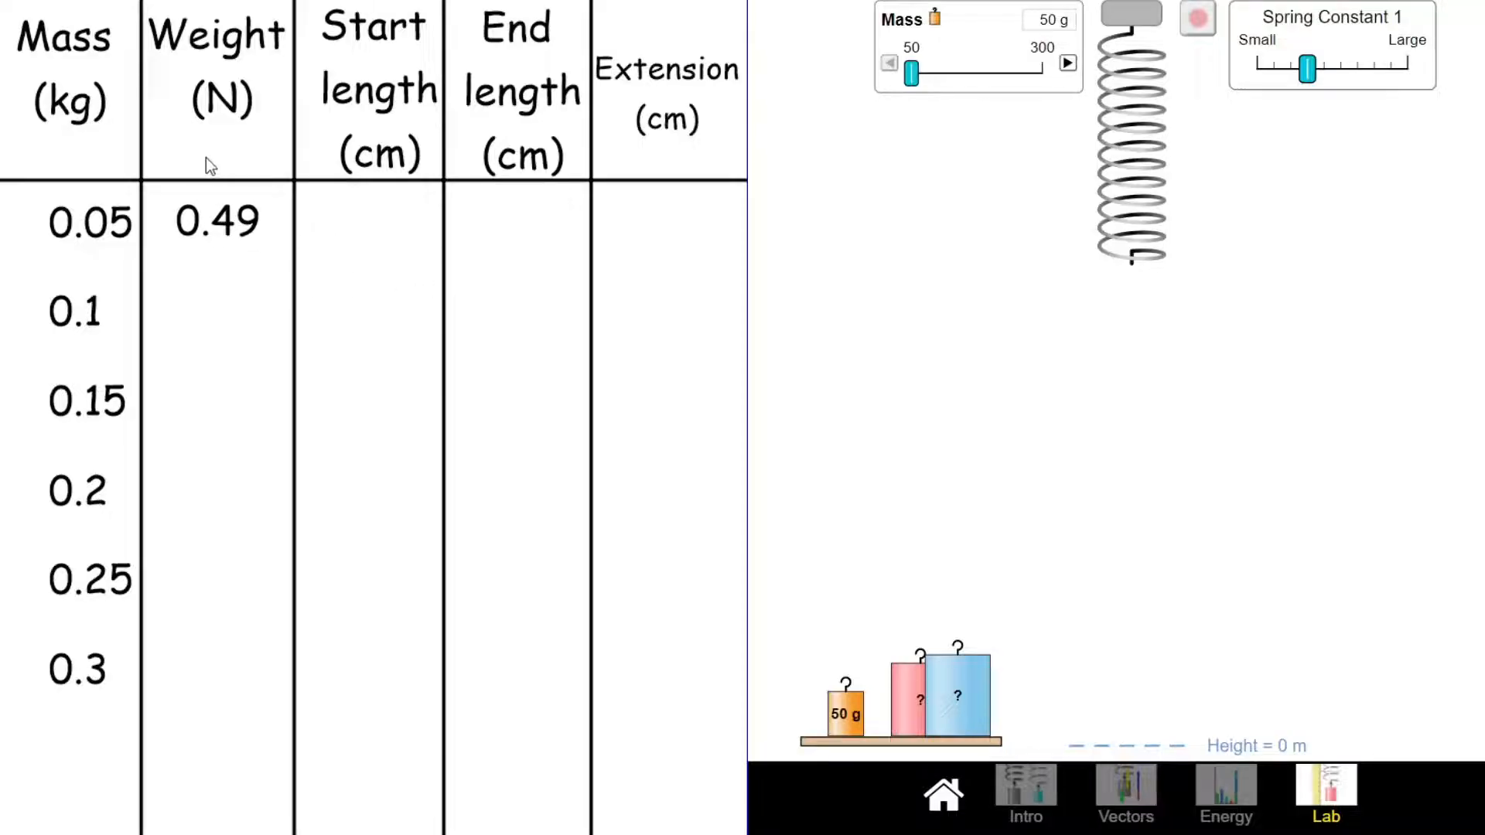
{"action": "mouse_move", "coordinate": [160, 302]}
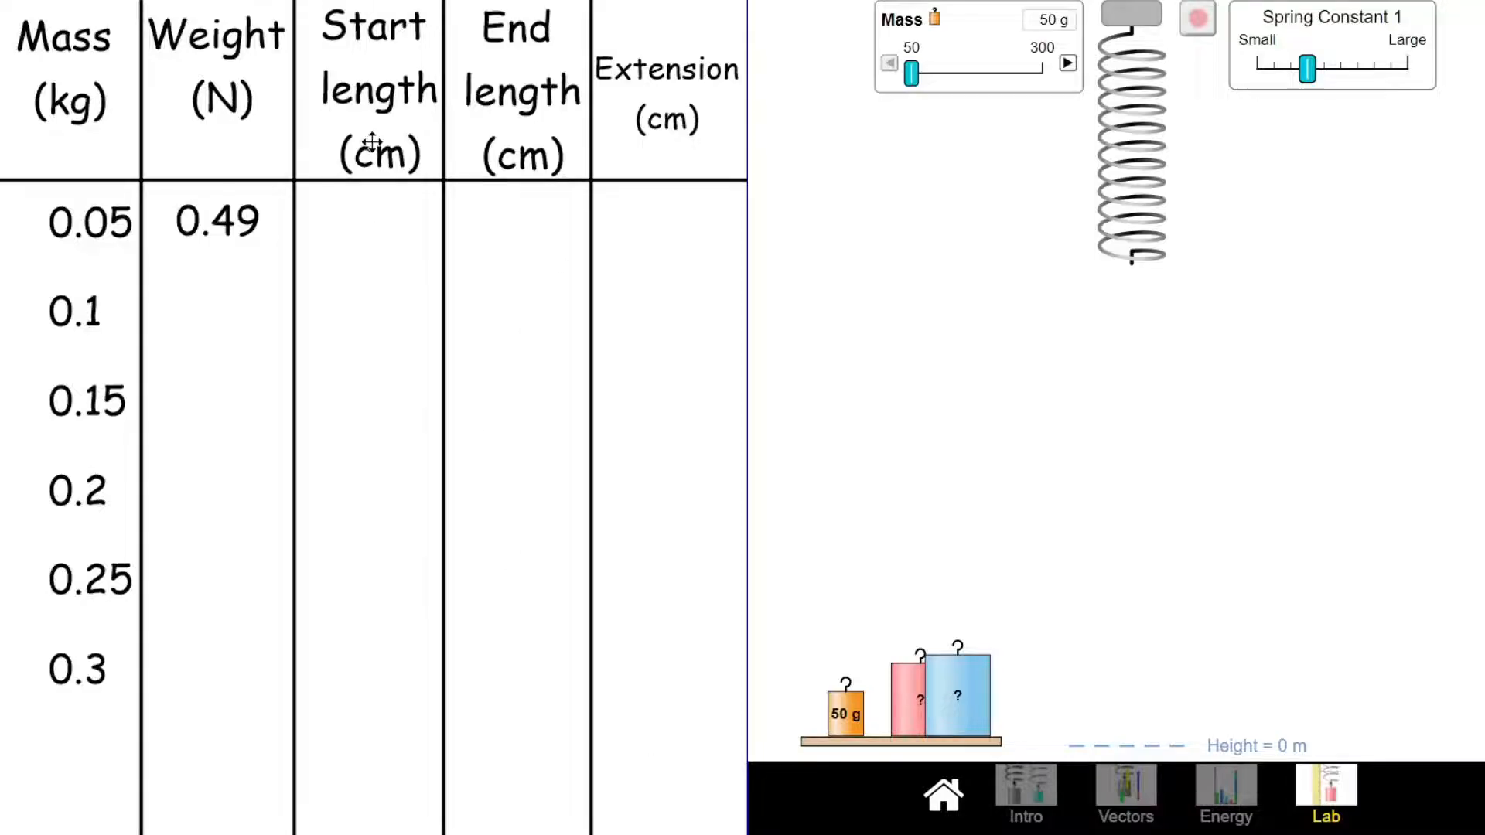
{"action": "mouse_move", "coordinate": [678, 102]}
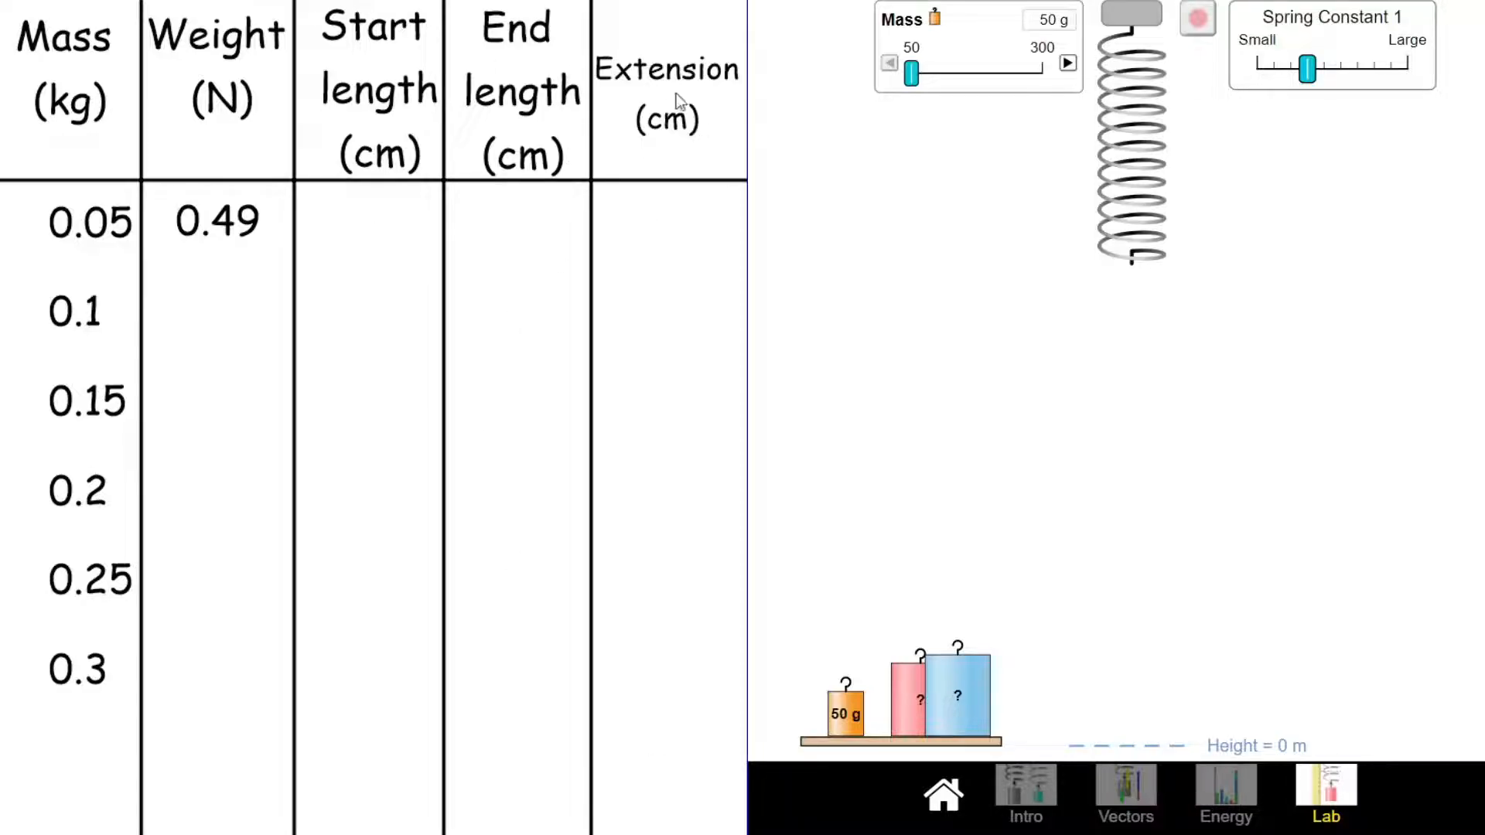
{"action": "mouse_move", "coordinate": [472, 280]}
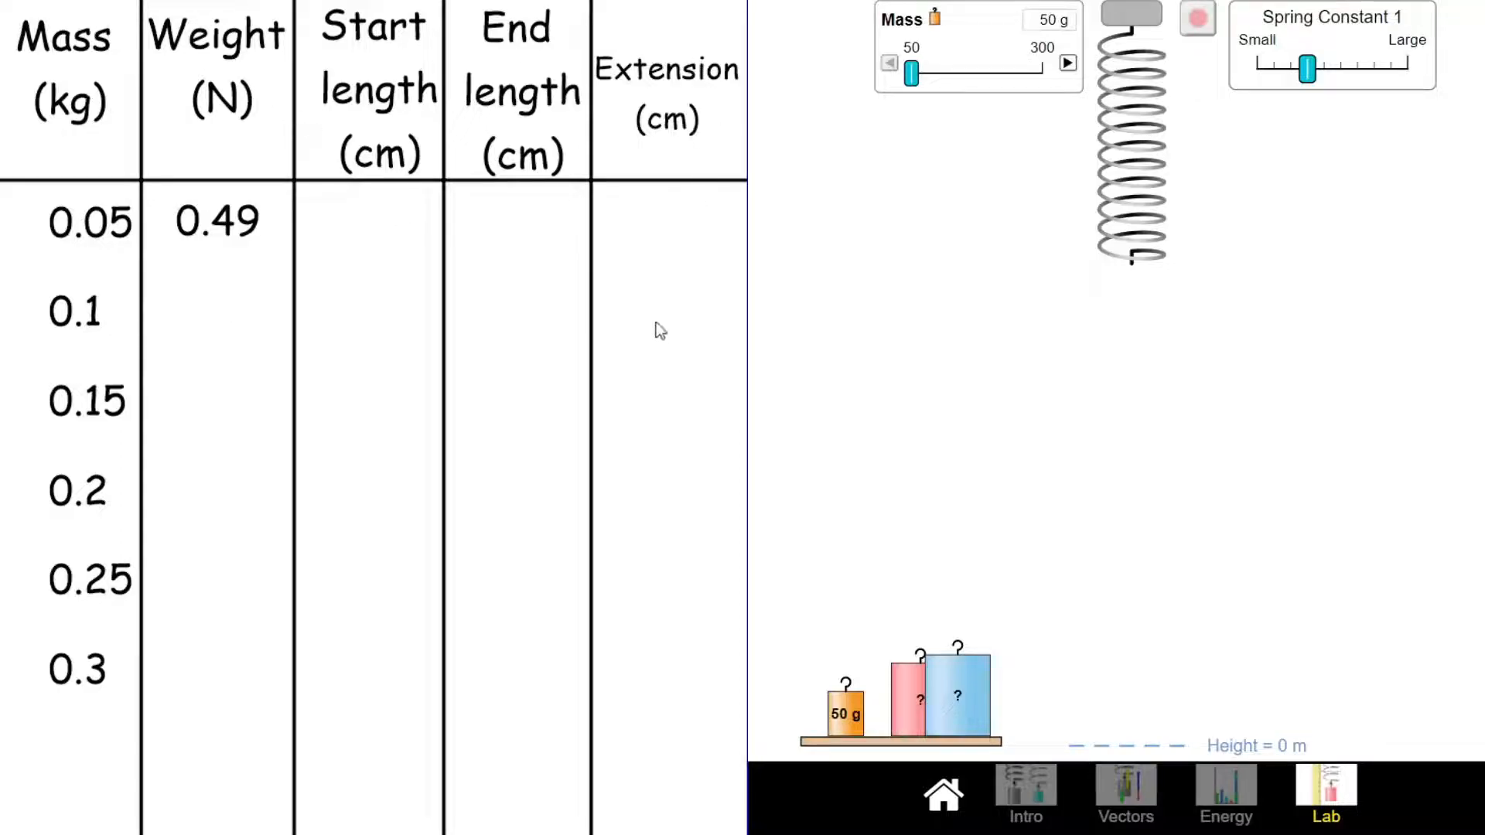
{"action": "mouse_move", "coordinate": [226, 514]}
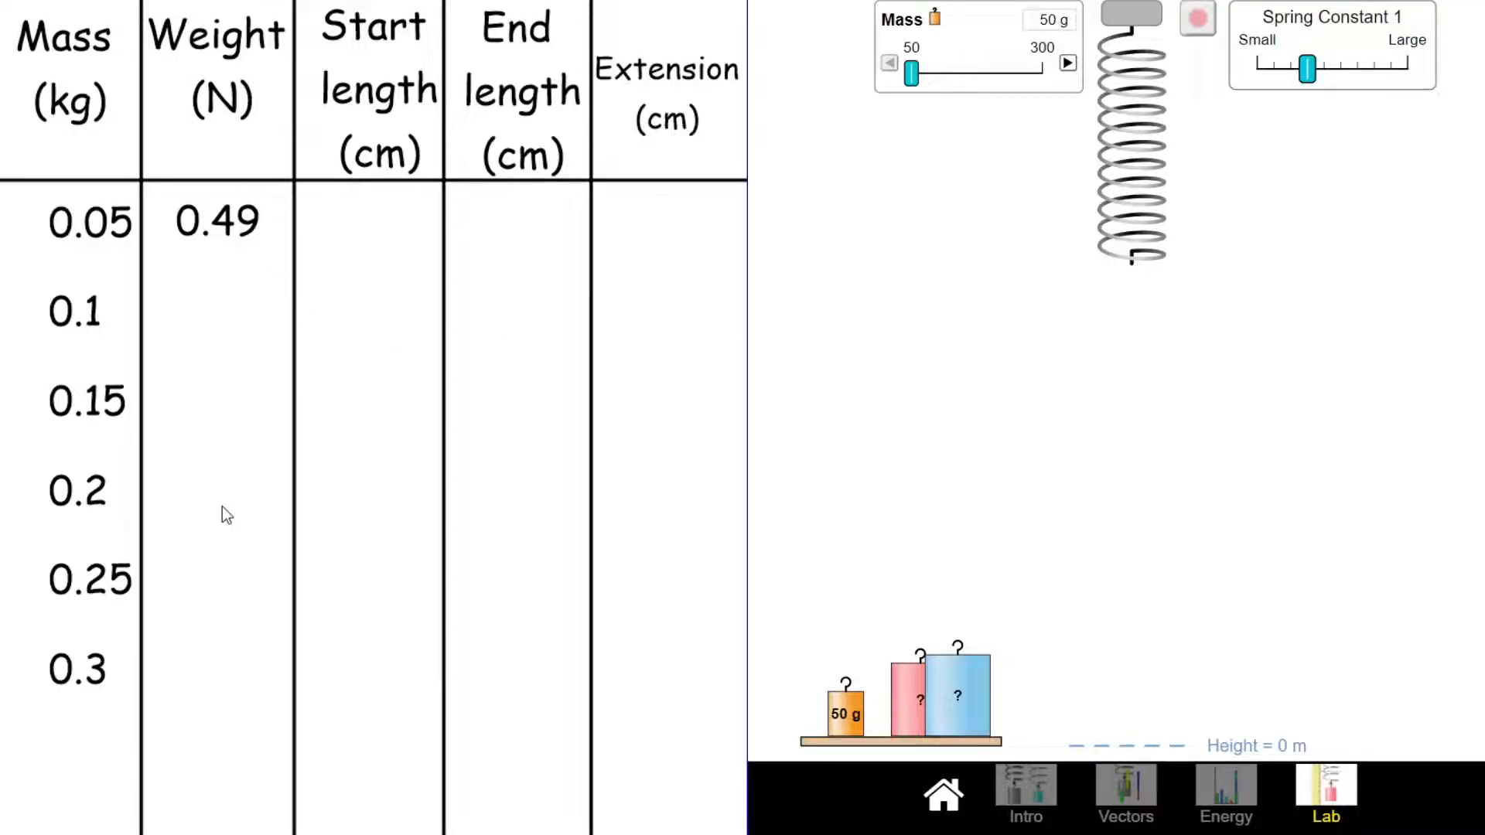
{"action": "mouse_move", "coordinate": [516, 245]}
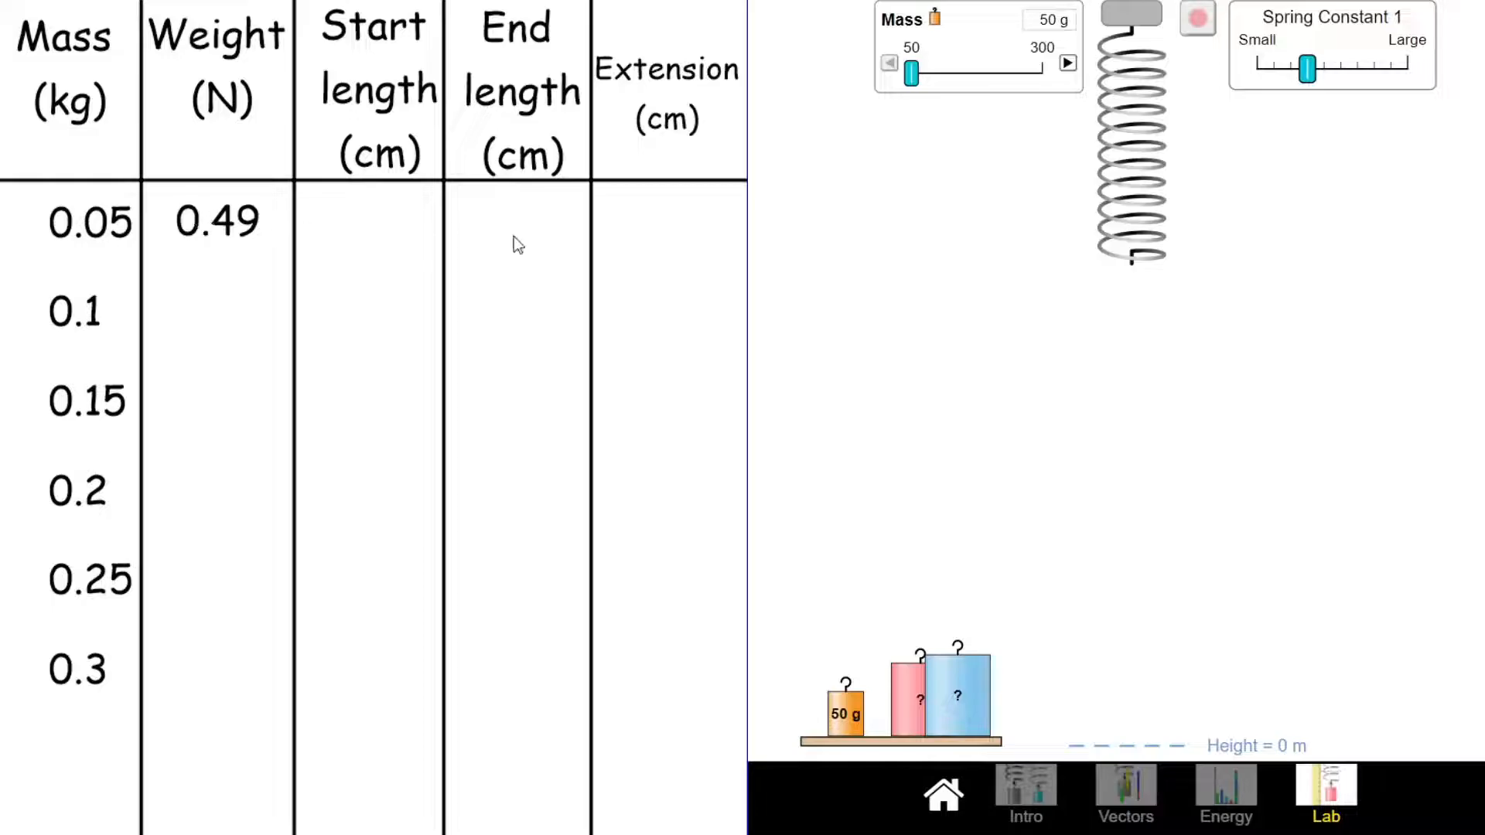
{"action": "mouse_move", "coordinate": [691, 238]}
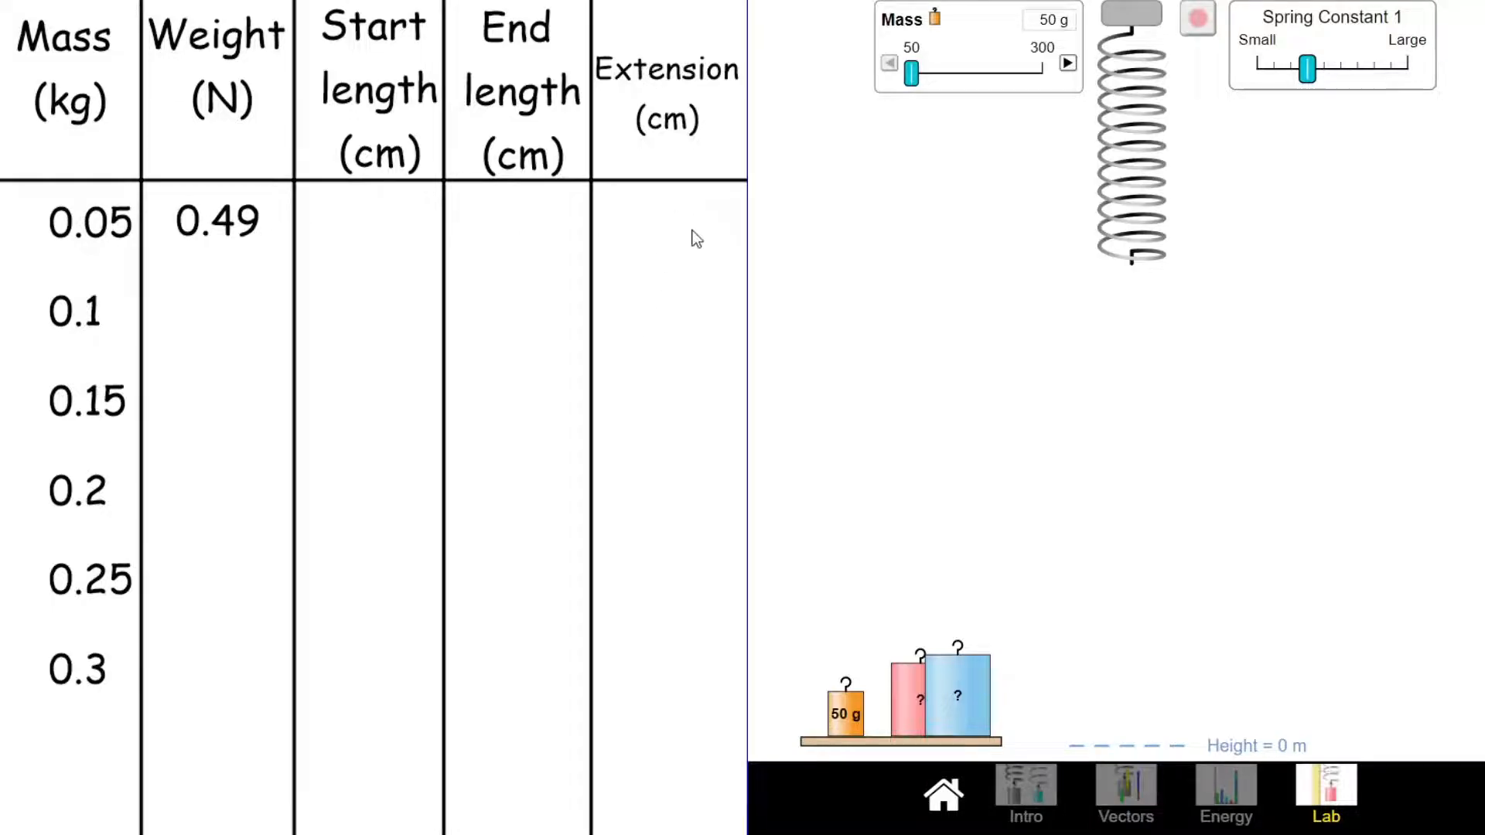
{"action": "mouse_move", "coordinate": [1260, 213]}
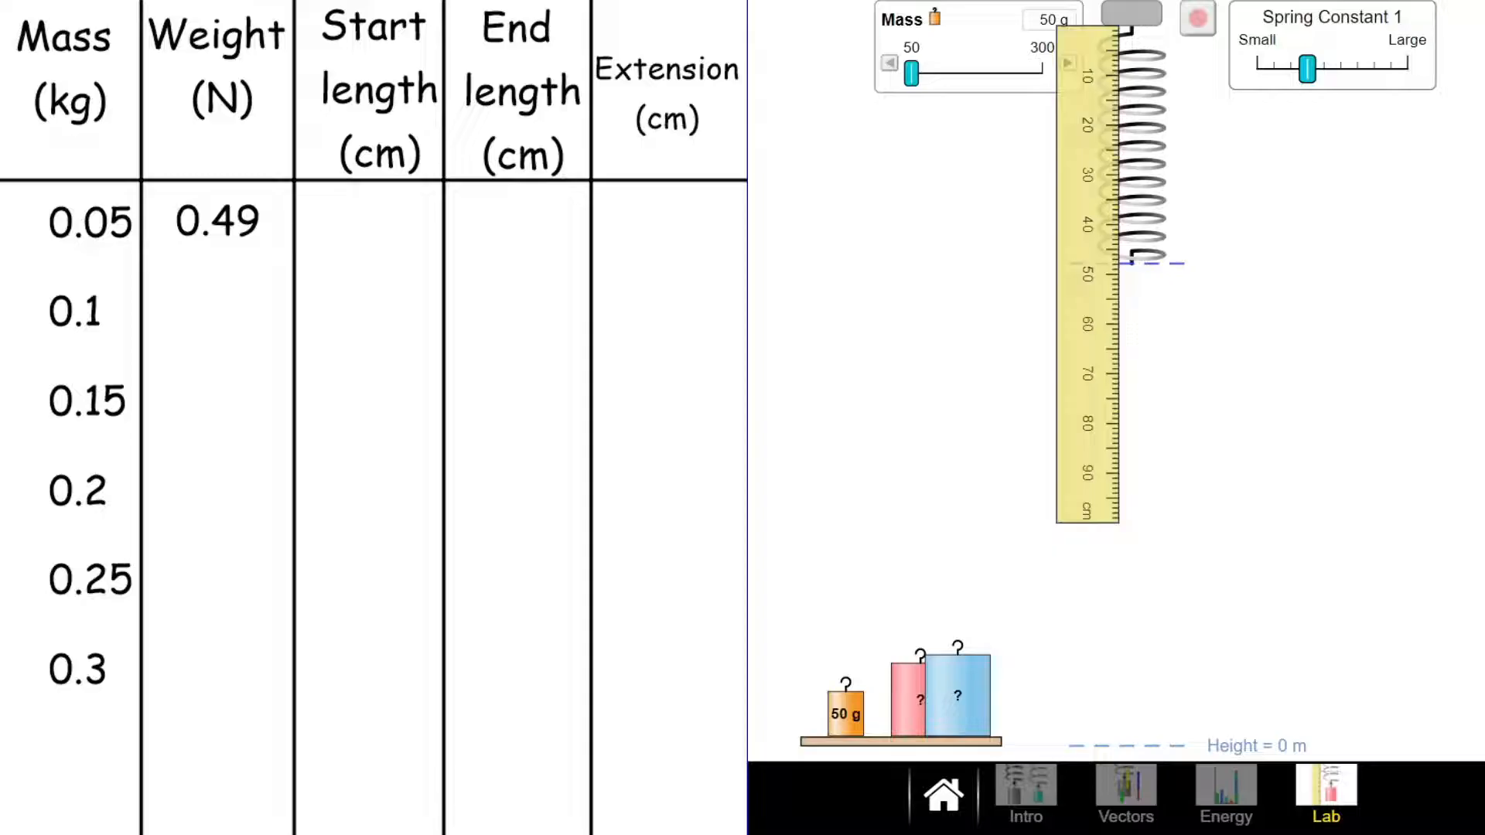
Fill the Start length cells with 48 cm, row by row, for the unloaded spring
{"action": "left_click", "coordinate": [358, 223]}
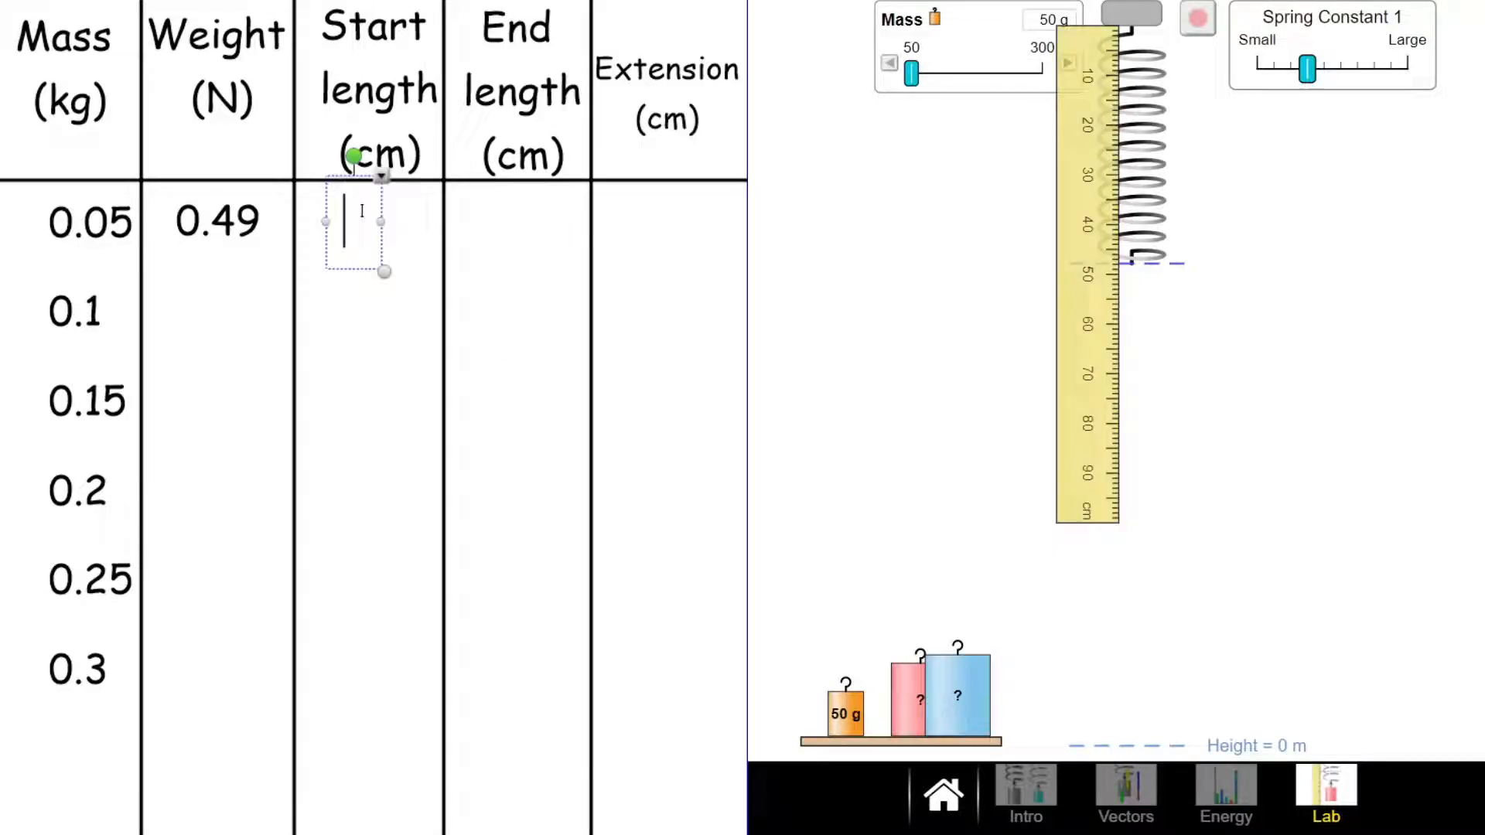
{"action": "type", "text": "48"}
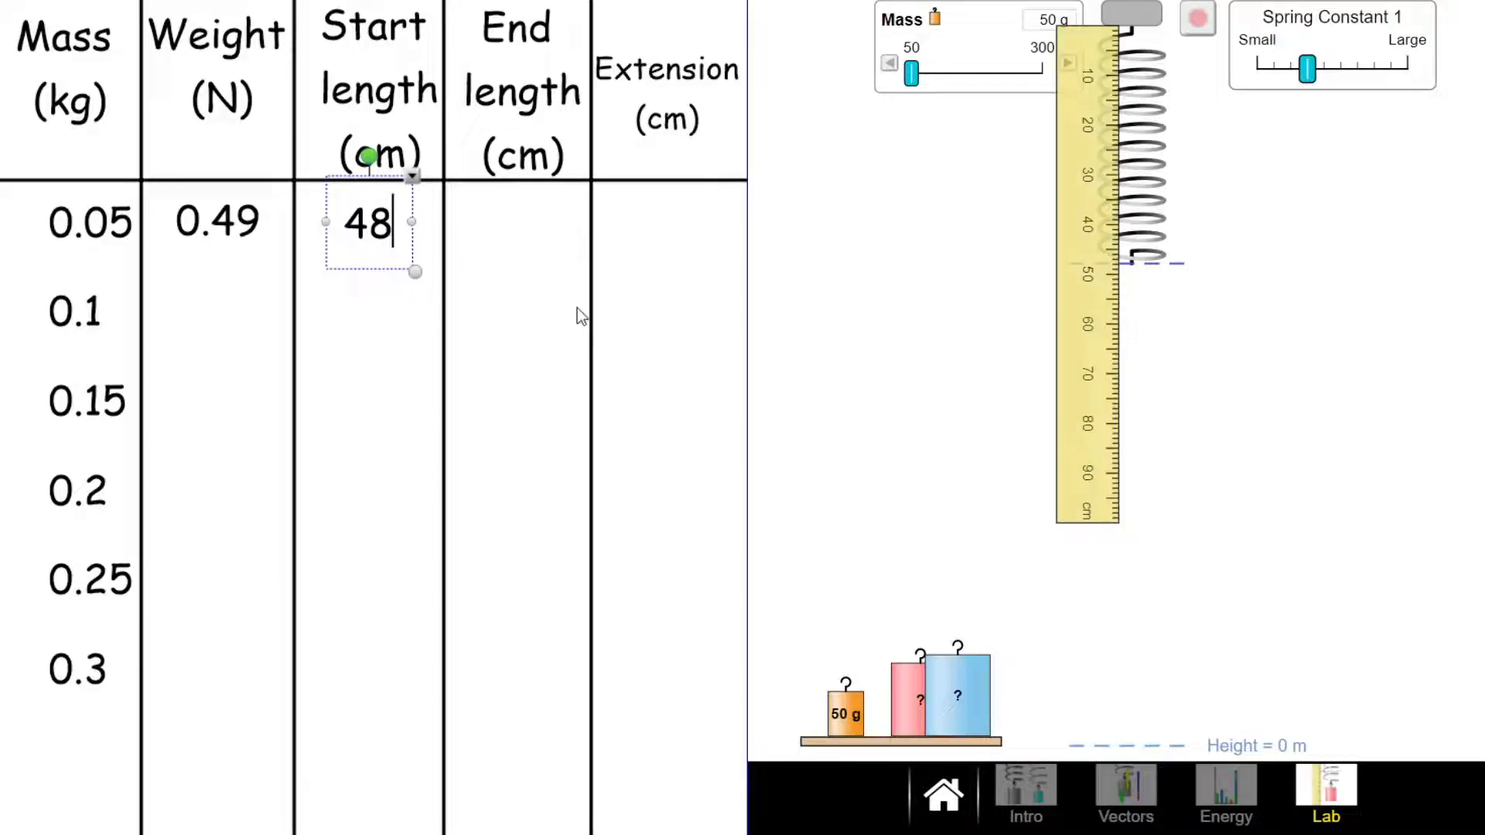
{"action": "double_click", "coordinate": [368, 223]}
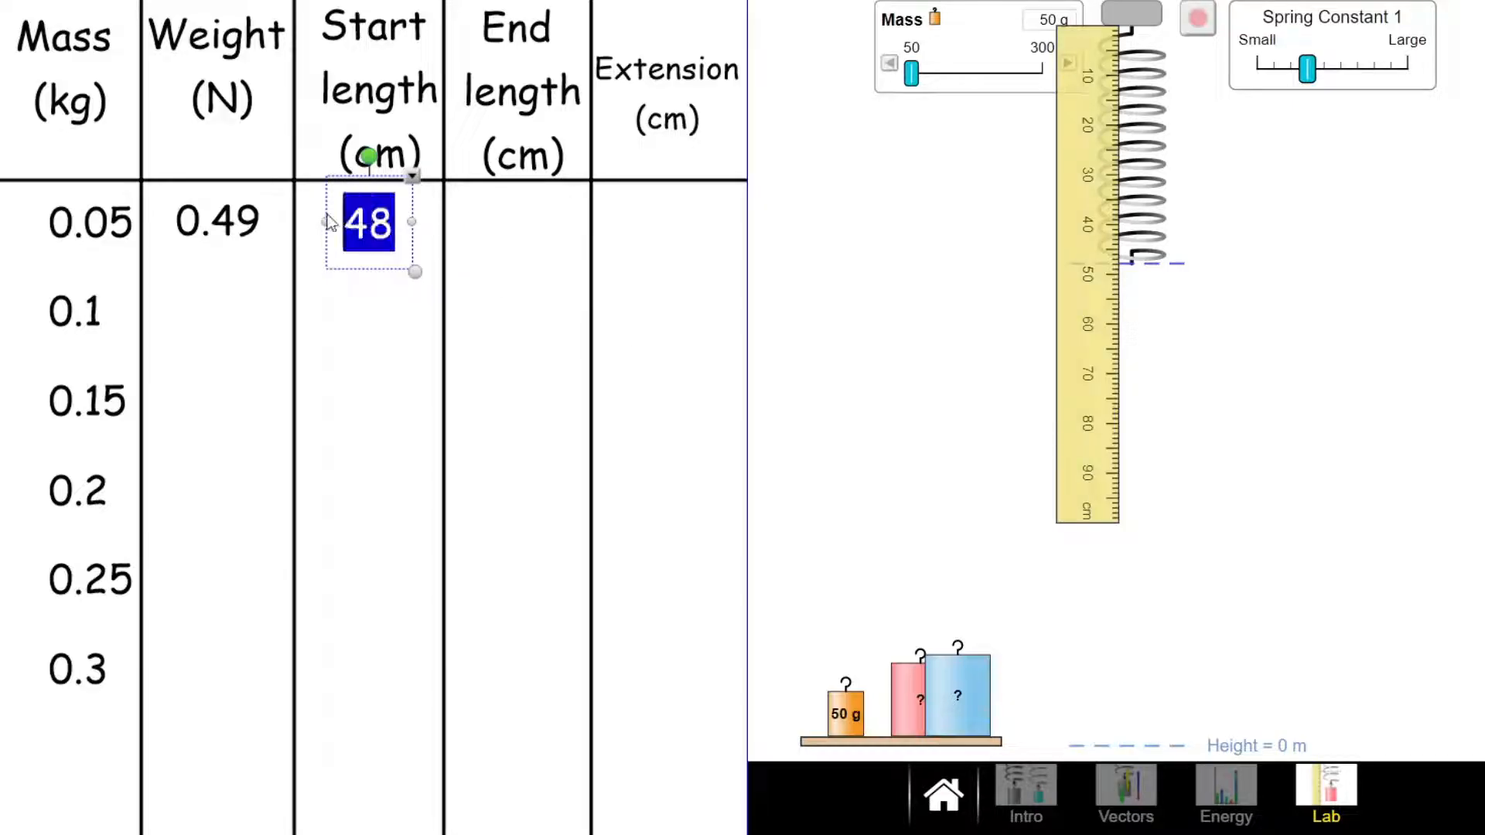
{"action": "key", "text": "delete"}
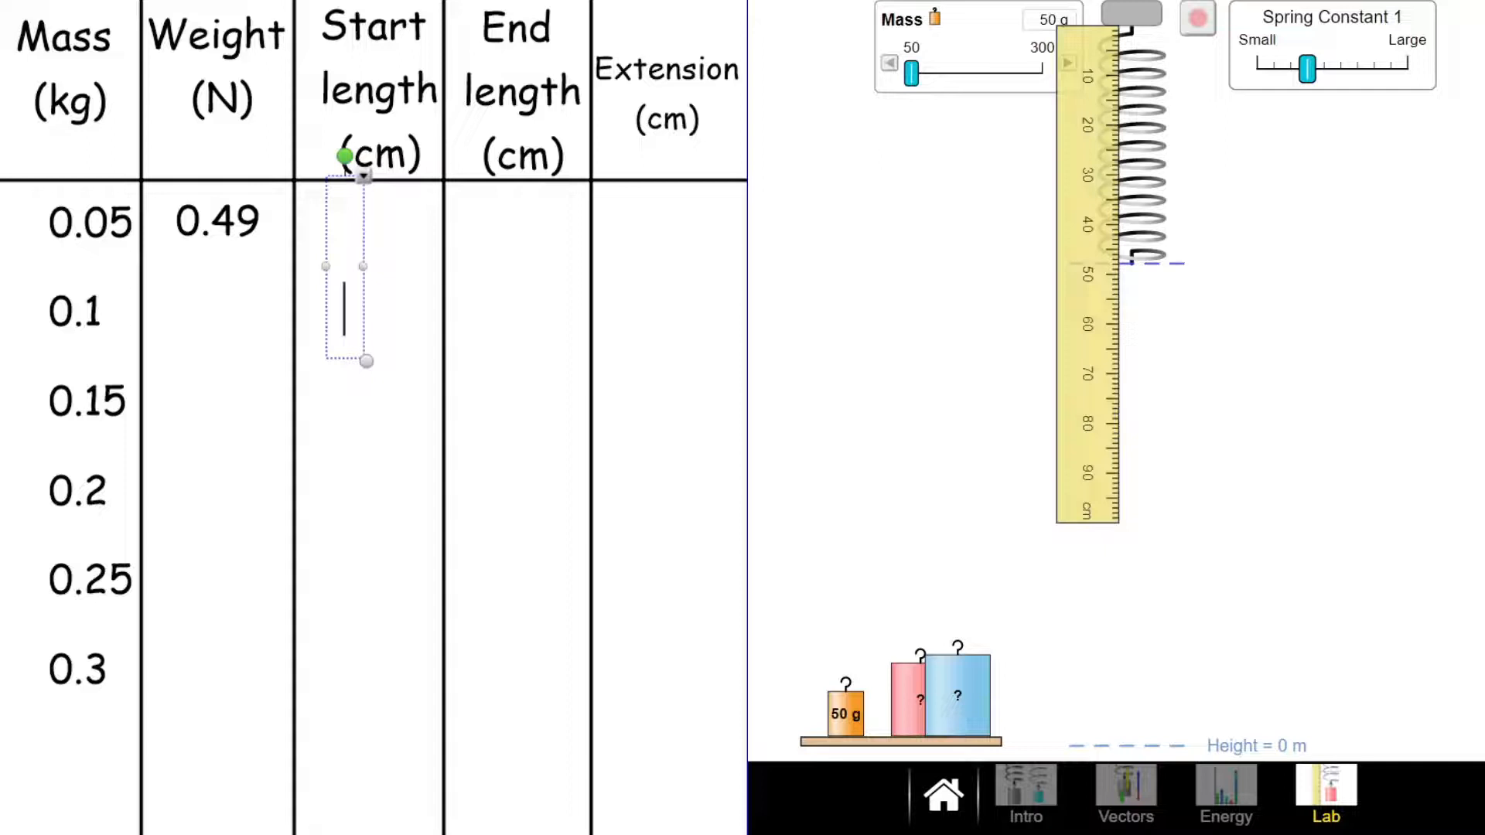
{"action": "type", "text": "48"}
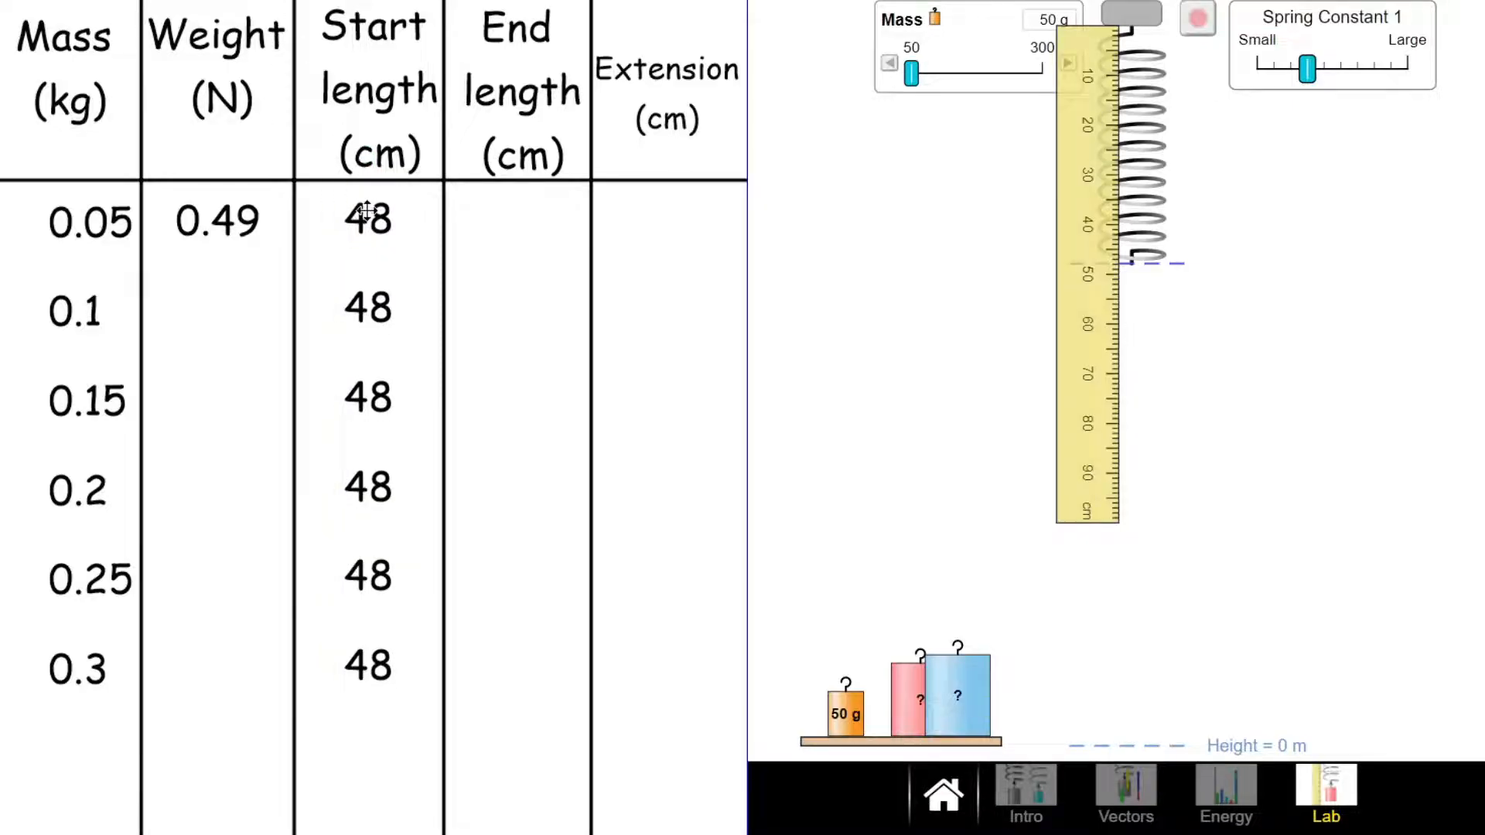
{"action": "mouse_move", "coordinate": [472, 141]}
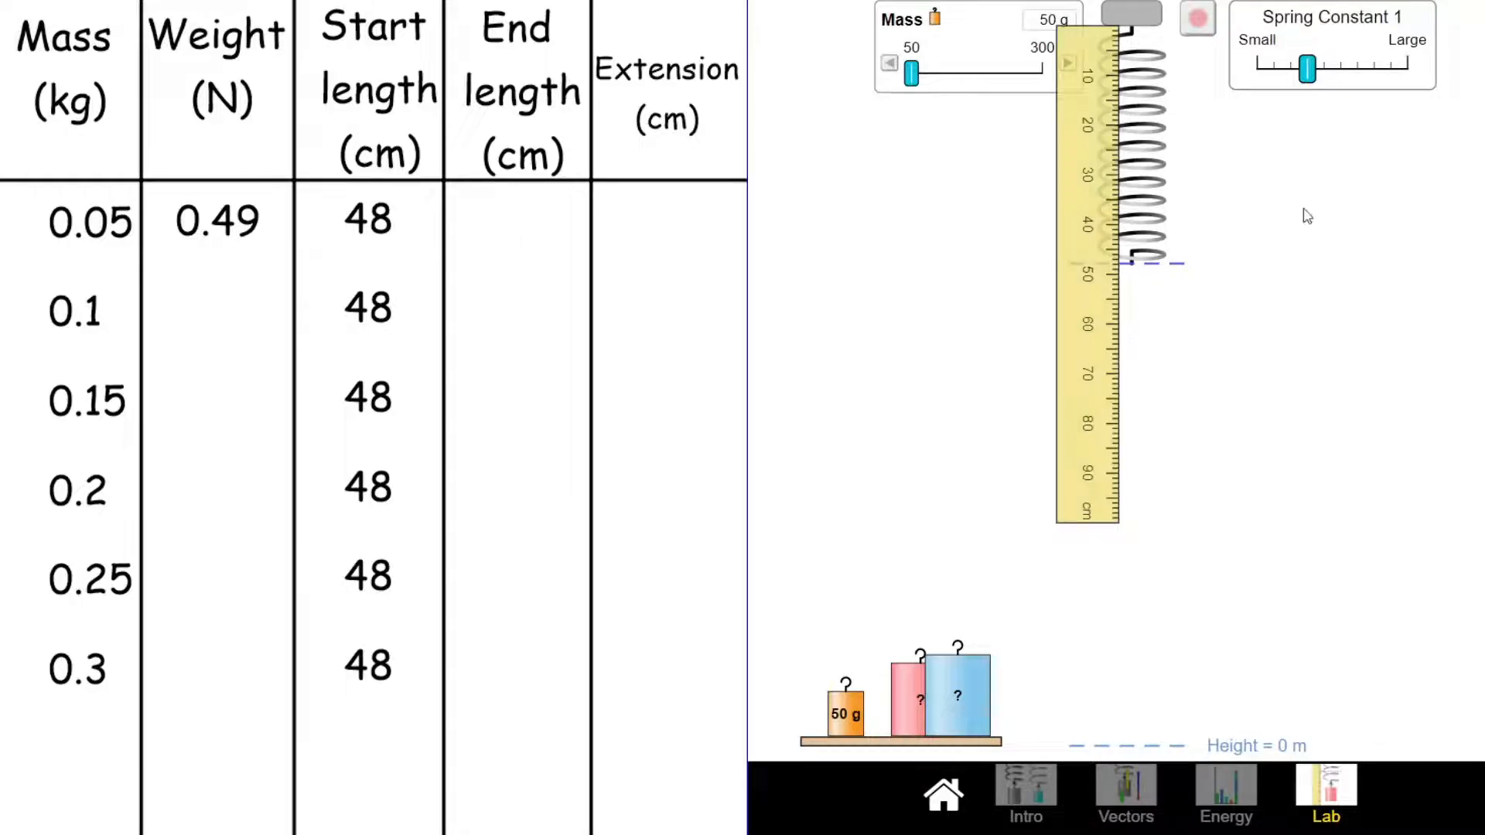
Hang the 50 g mass on the spring, stop it bouncing and align the ruler beside it
{"action": "left_click_drag", "start_coordinate": [845, 711], "coordinate": [1089, 455]}
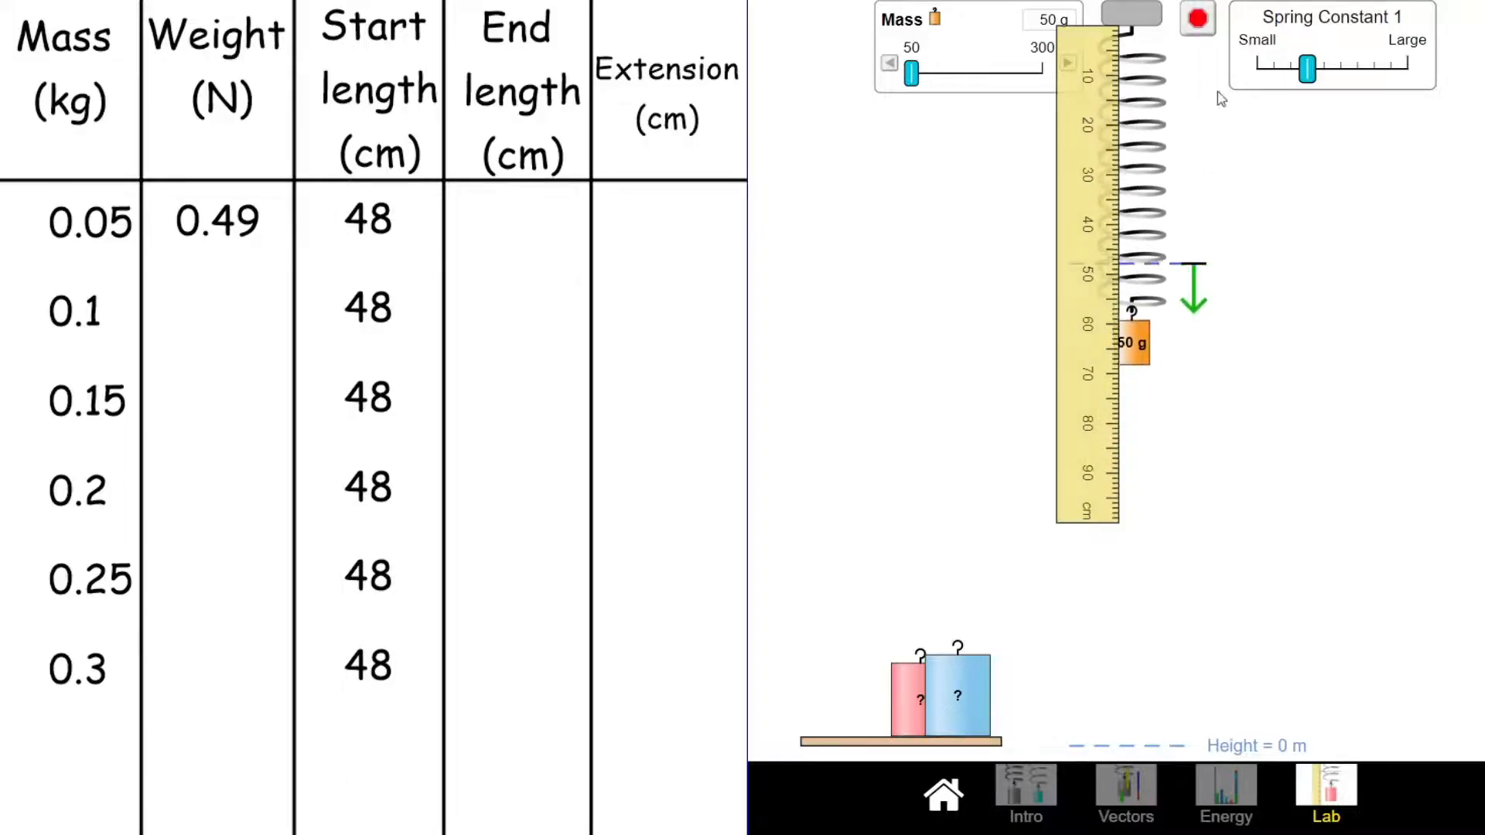
{"action": "left_click", "coordinate": [1198, 18]}
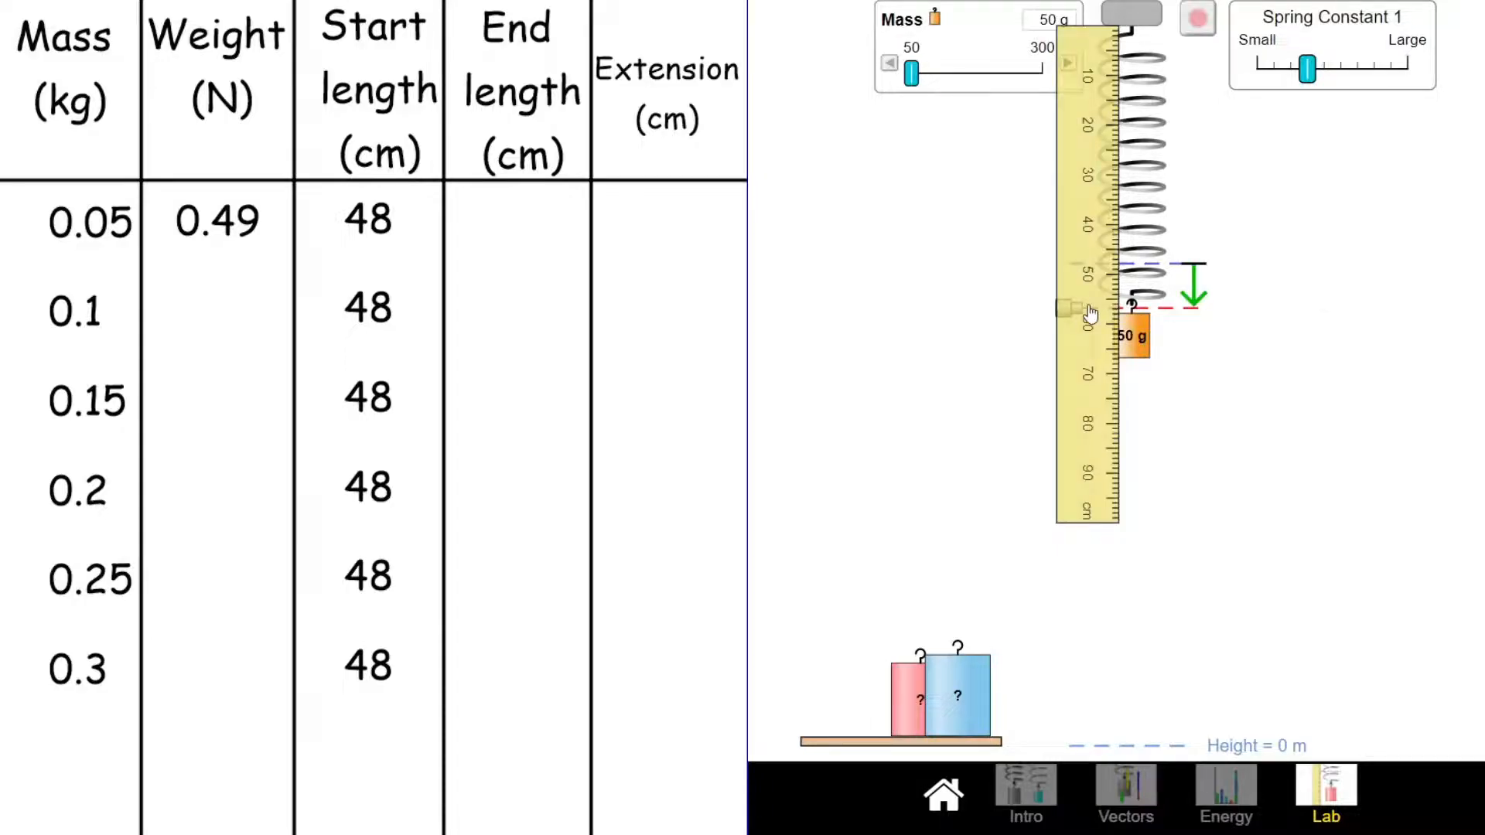
{"action": "left_click_drag", "start_coordinate": [1087, 311], "coordinate": [1069, 311]}
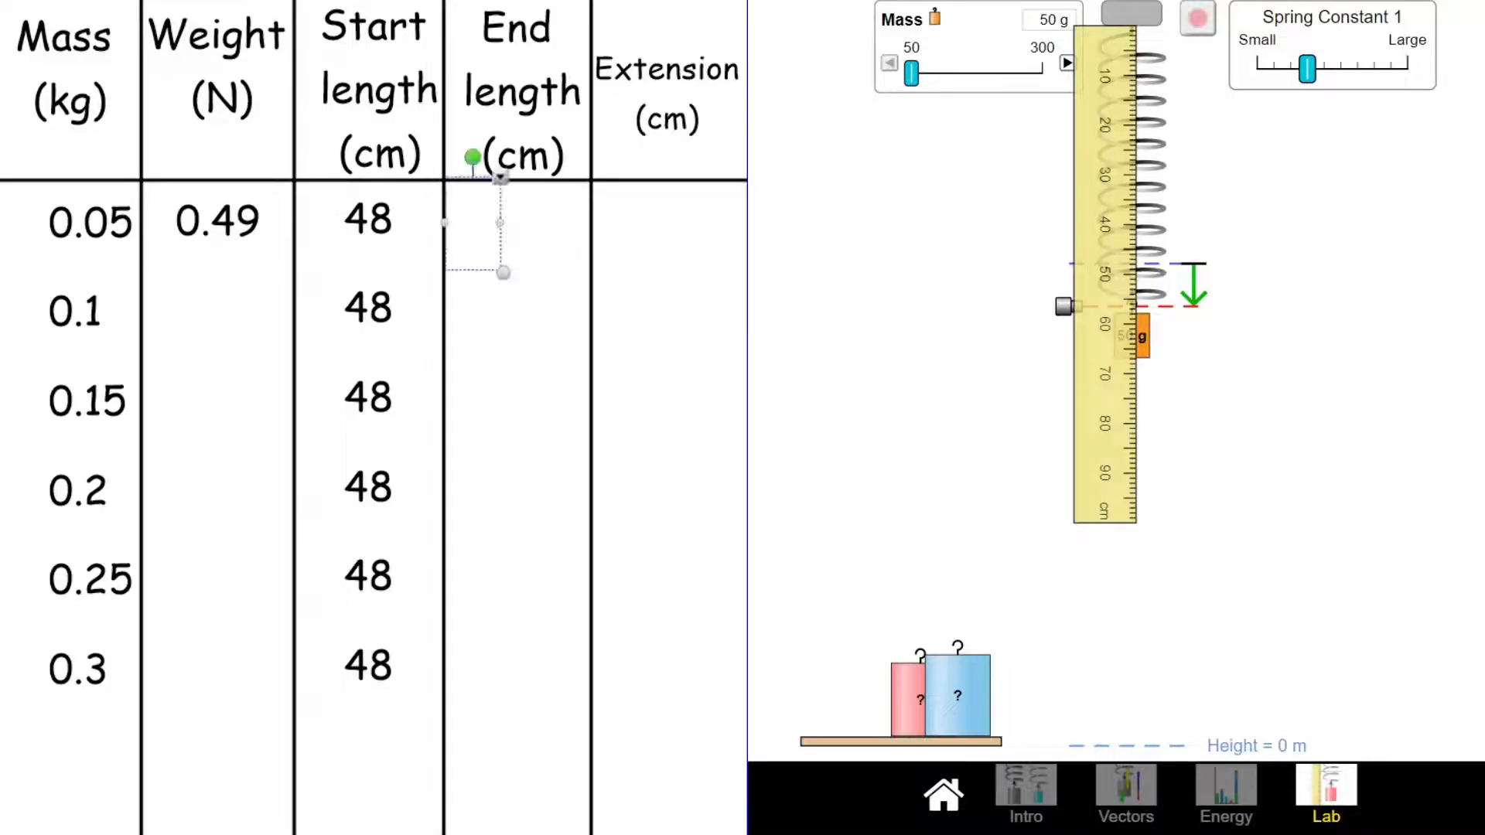
Record end length 56 cm and extension 56 − 48 = 8 cm for the 0.05 kg row
{"action": "type", "text": "56"}
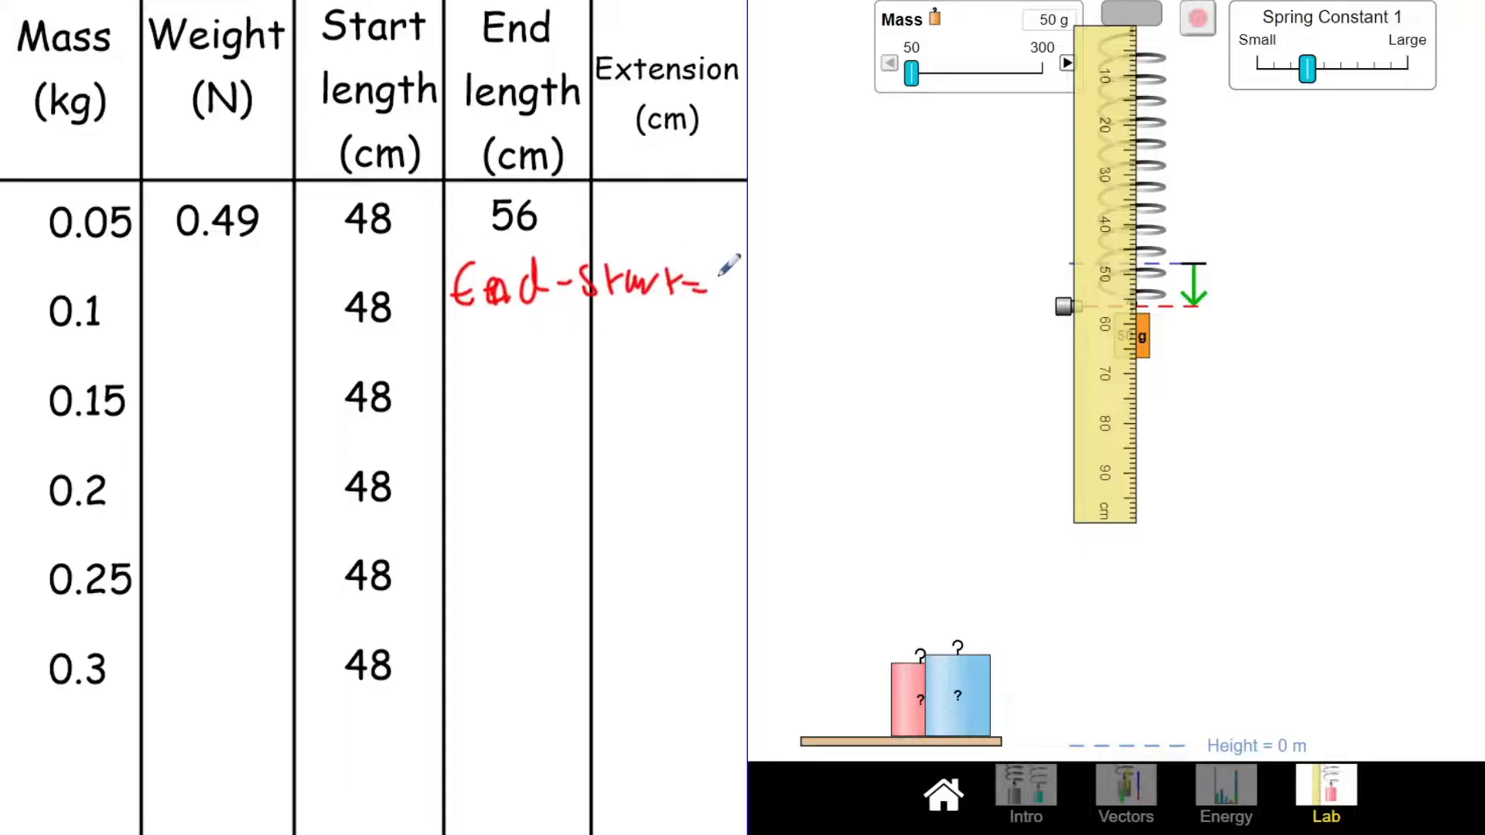
{"action": "mouse_move", "coordinate": [490, 336]}
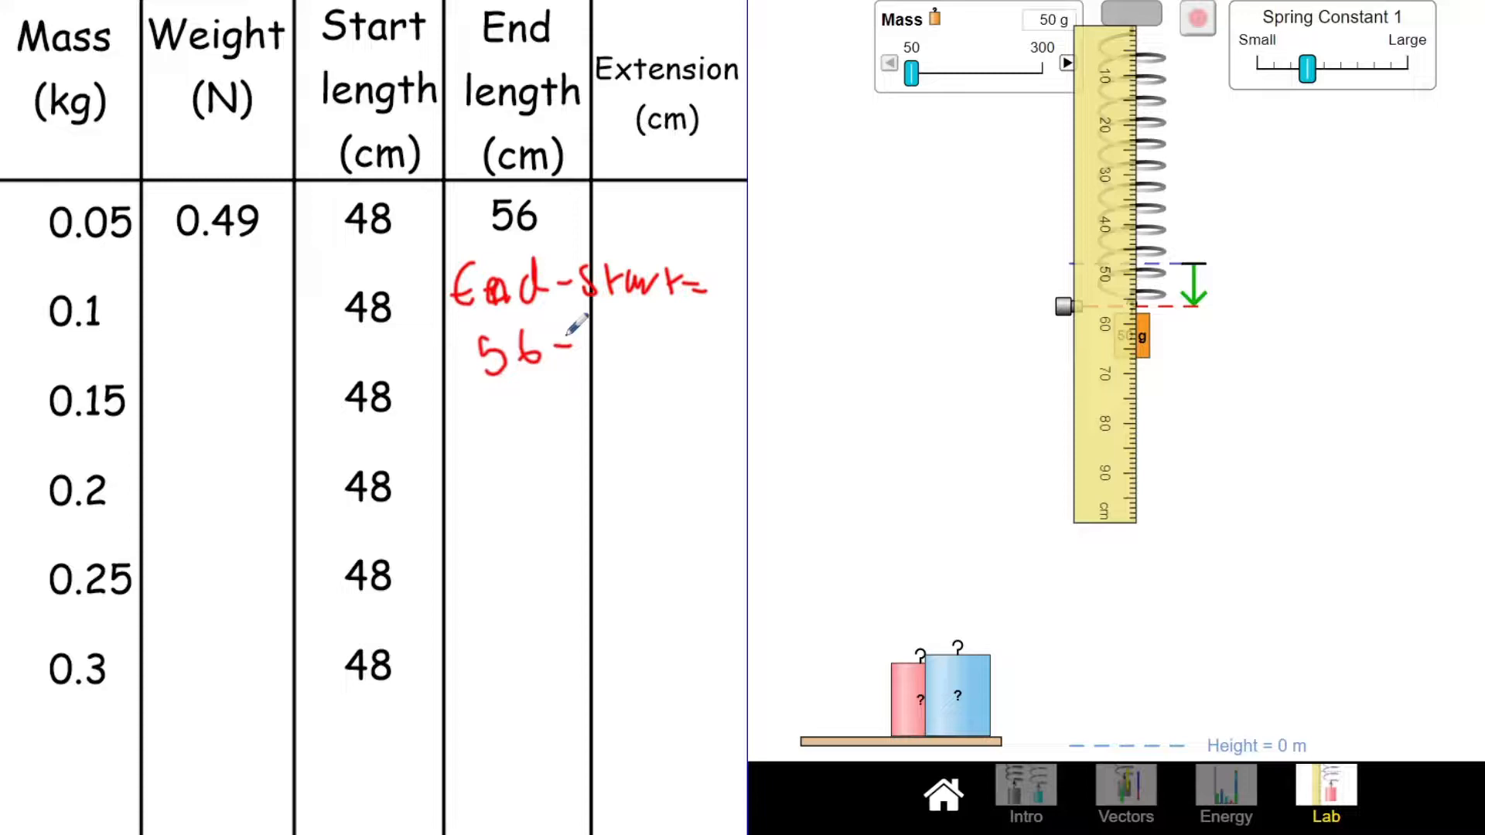
{"action": "type", "text": "48"}
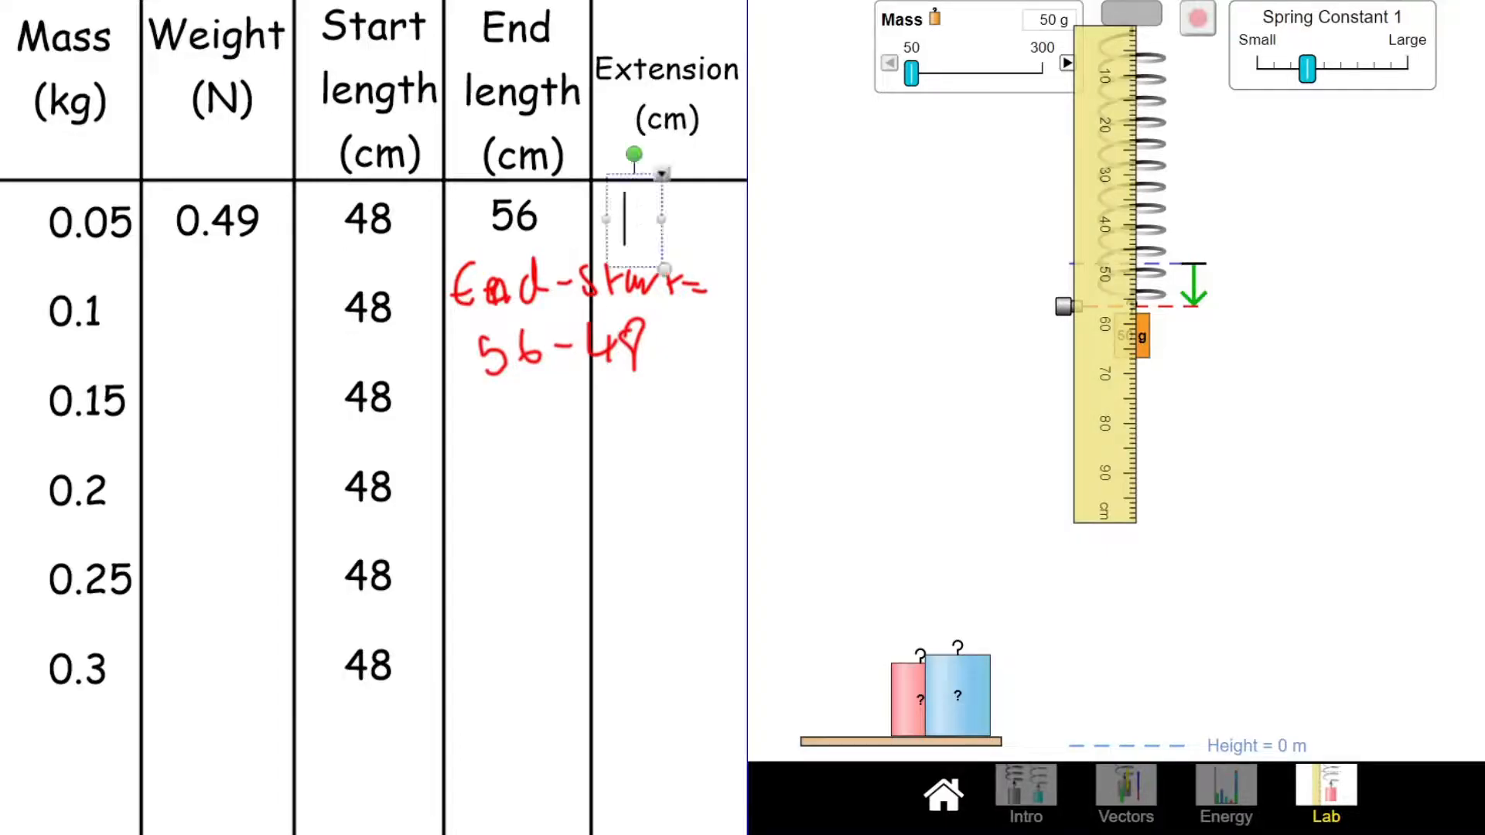
{"action": "type", "text": "8"}
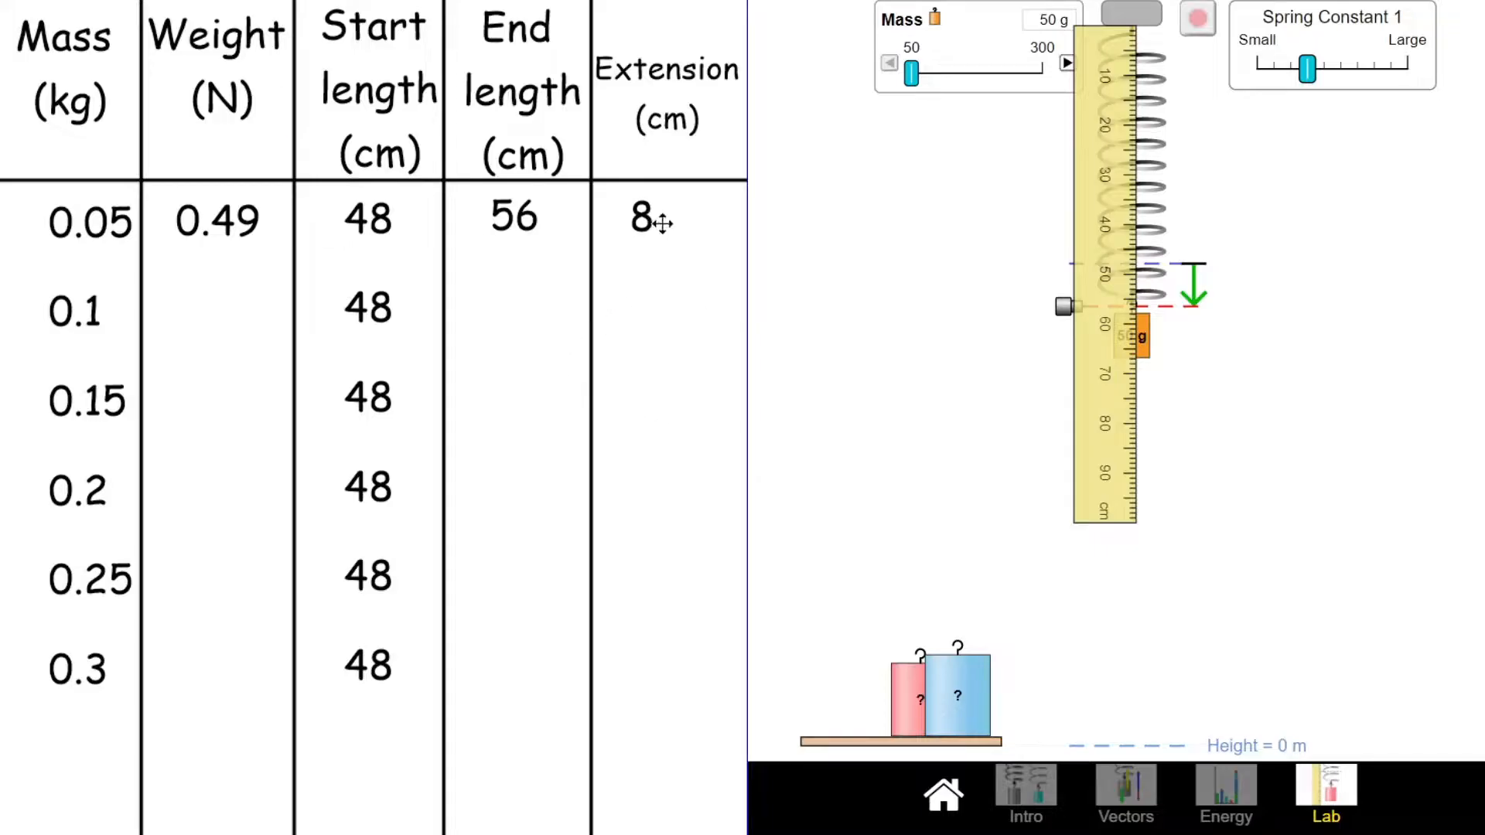
{"action": "mouse_move", "coordinate": [713, 155]}
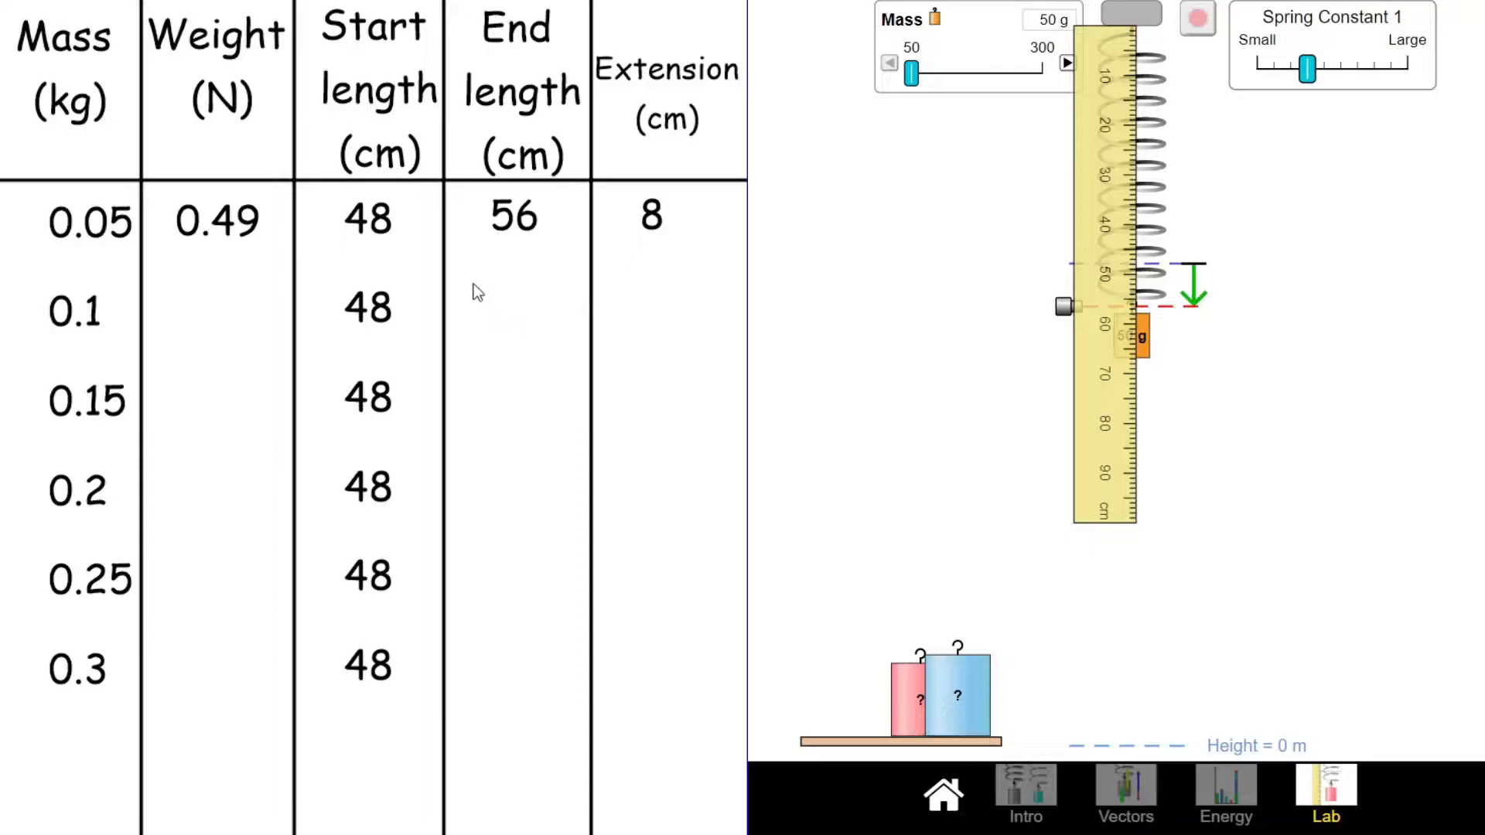
{"action": "mouse_move", "coordinate": [262, 354]}
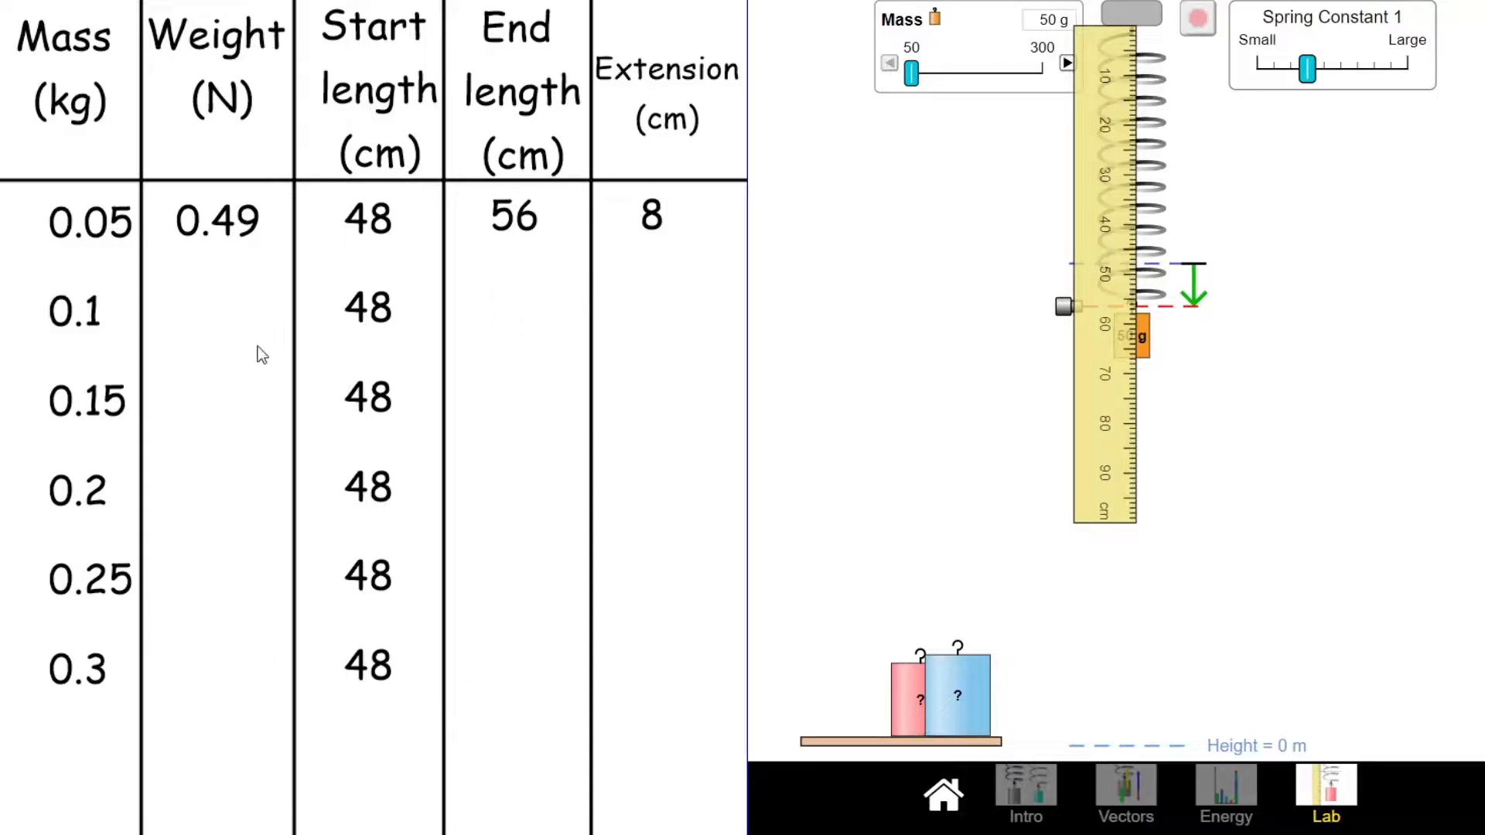
{"action": "mouse_move", "coordinate": [664, 348]}
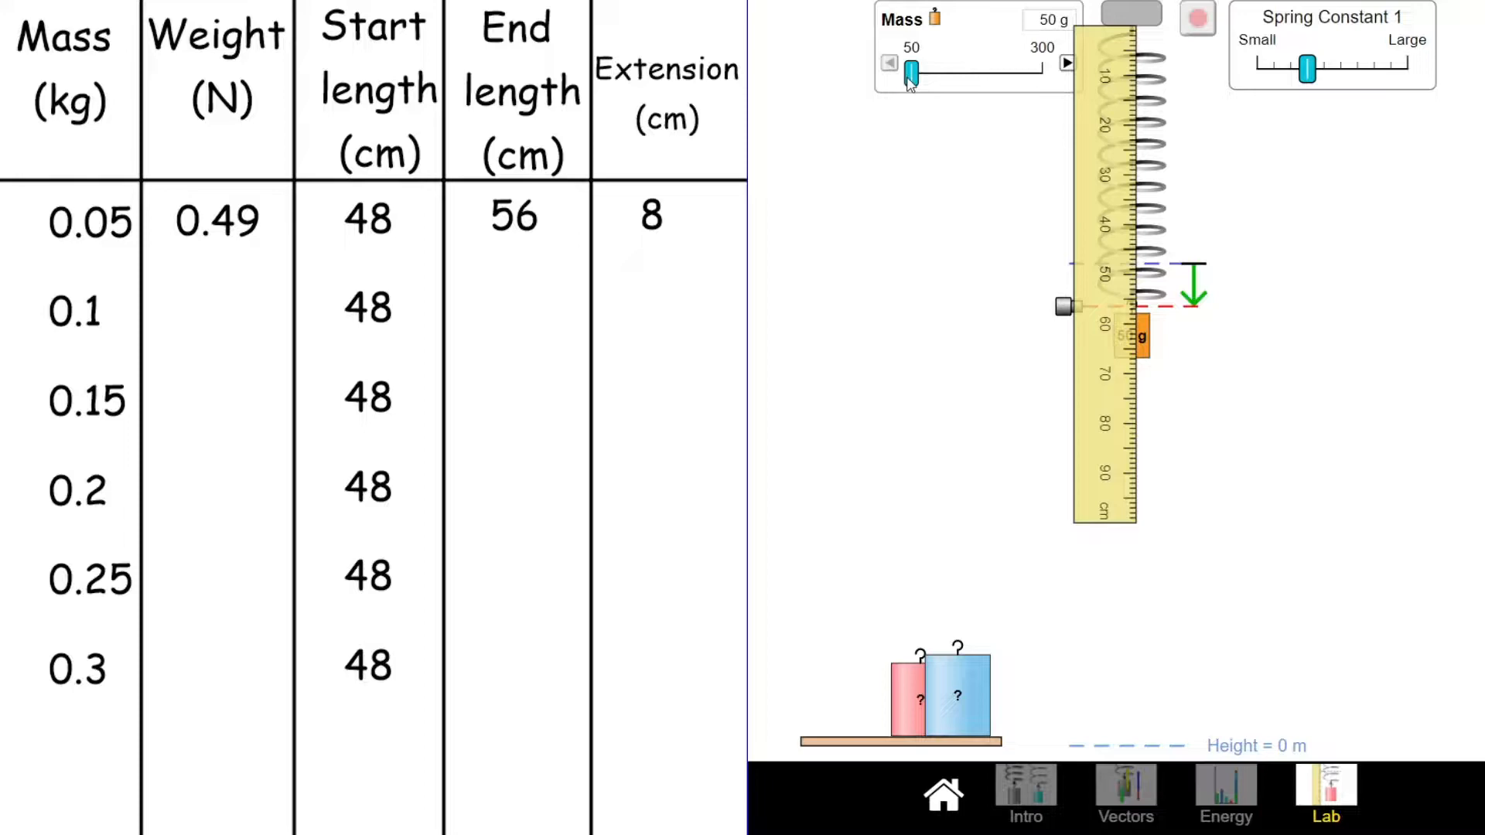
Set the hanging mass to 100 g and record its end length of 65 cm
{"action": "left_click_drag", "start_coordinate": [910, 71], "coordinate": [926, 71]}
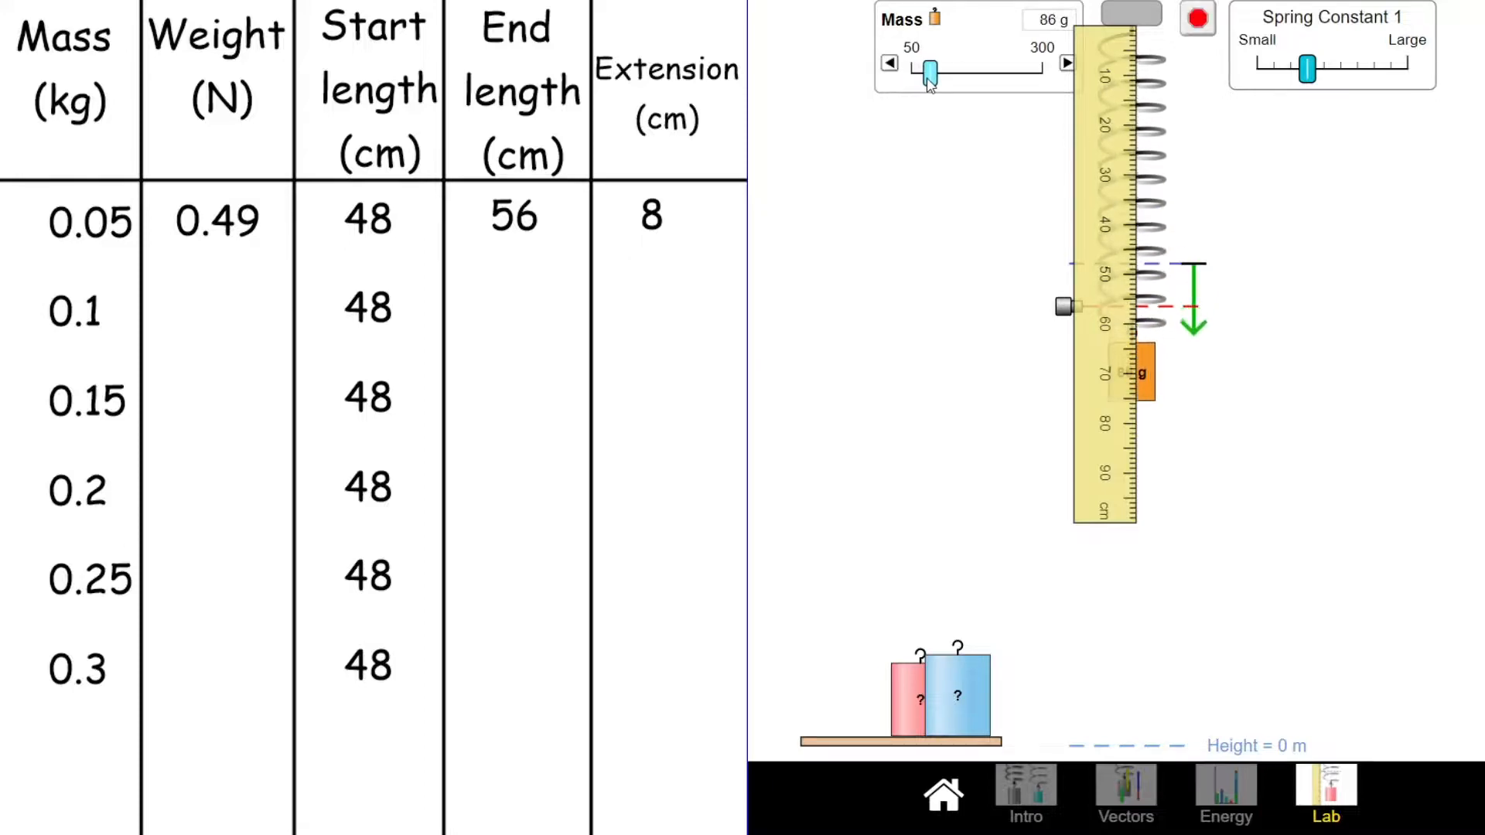
{"action": "left_click_drag", "start_coordinate": [926, 75], "coordinate": [937, 74]}
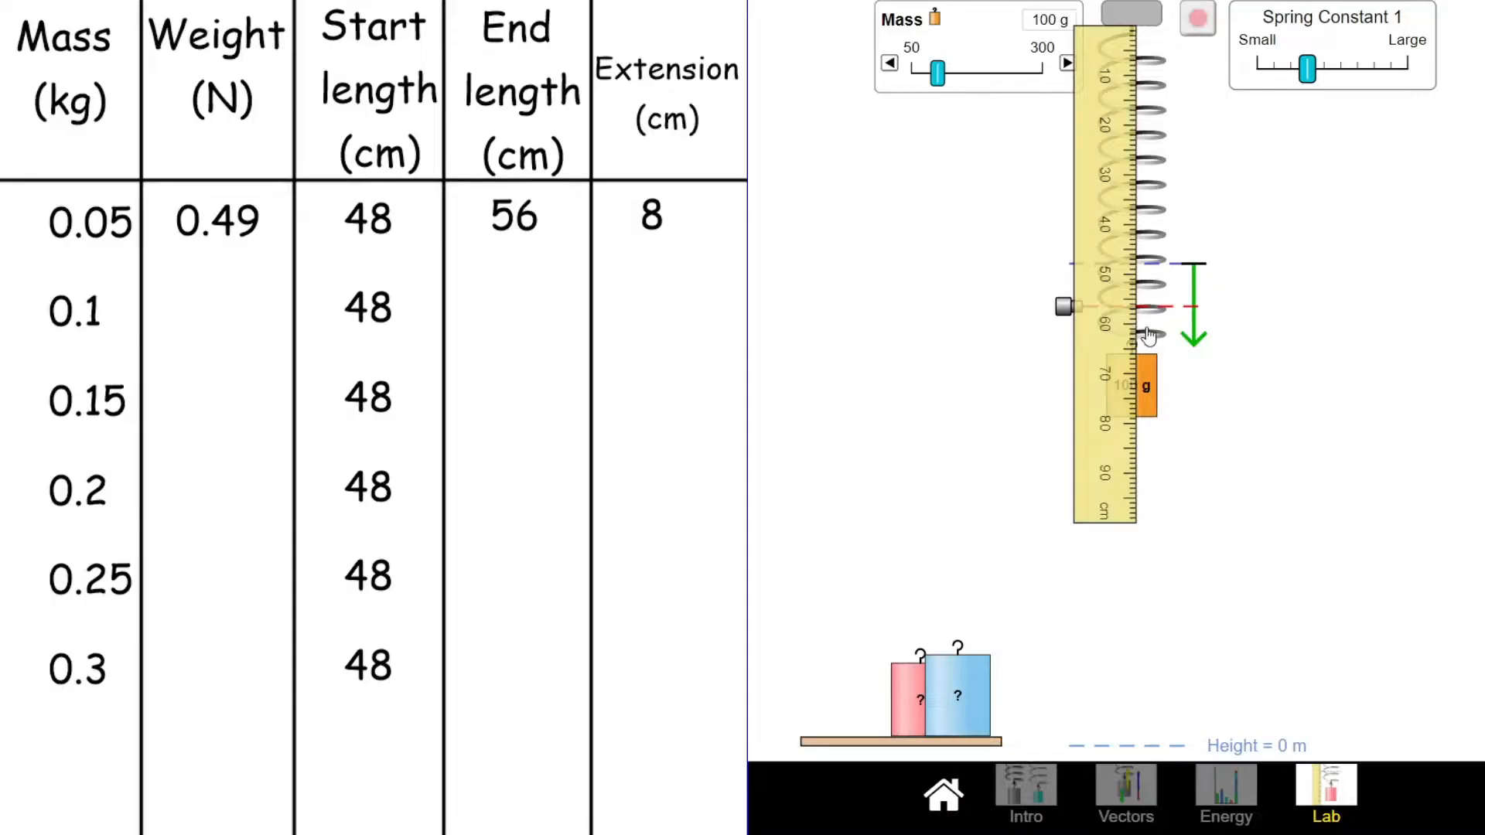
{"action": "left_click_drag", "start_coordinate": [1066, 307], "coordinate": [1069, 351]}
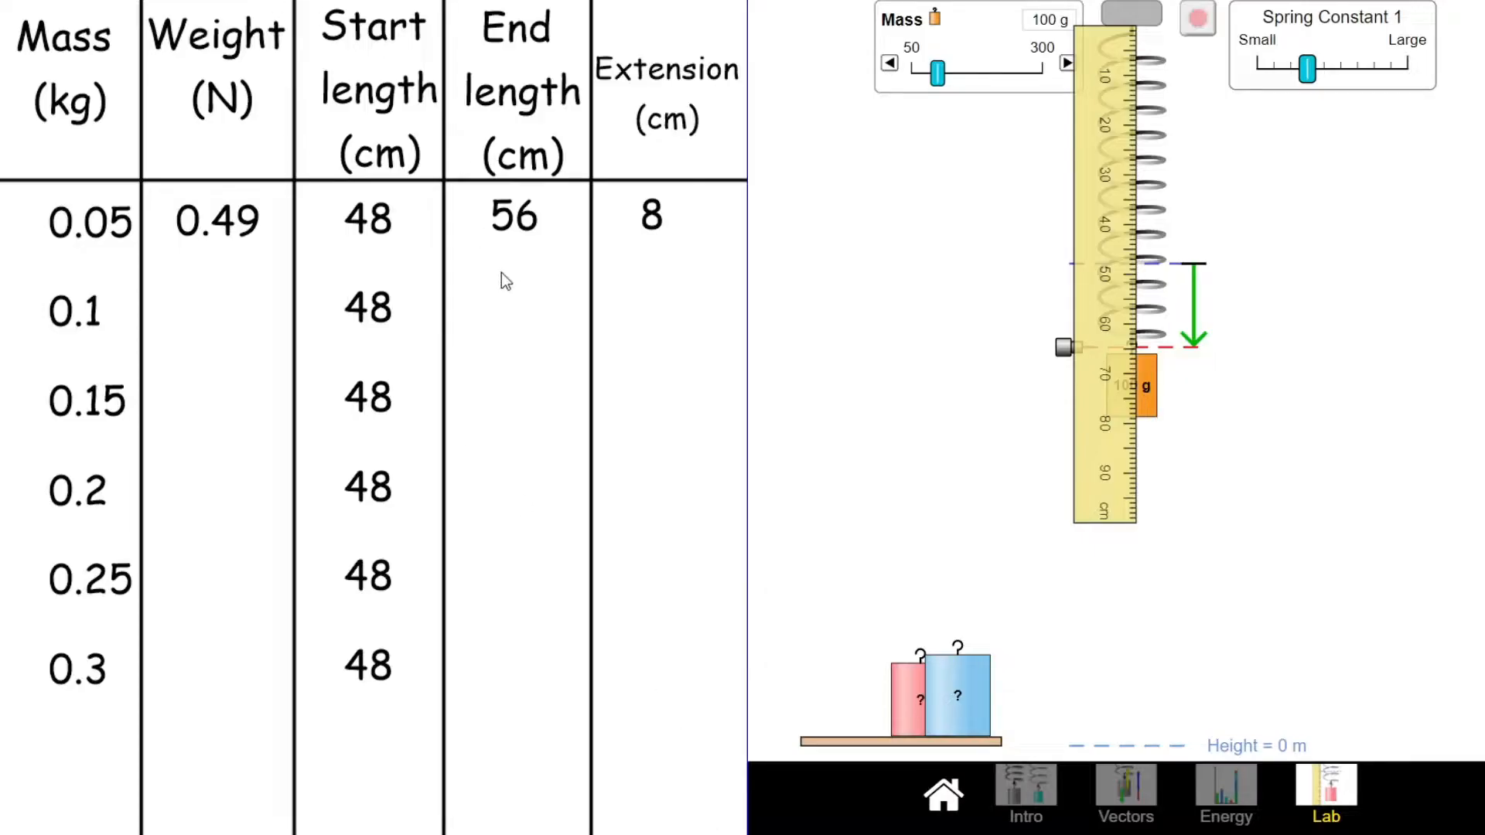
{"action": "type", "text": "65"}
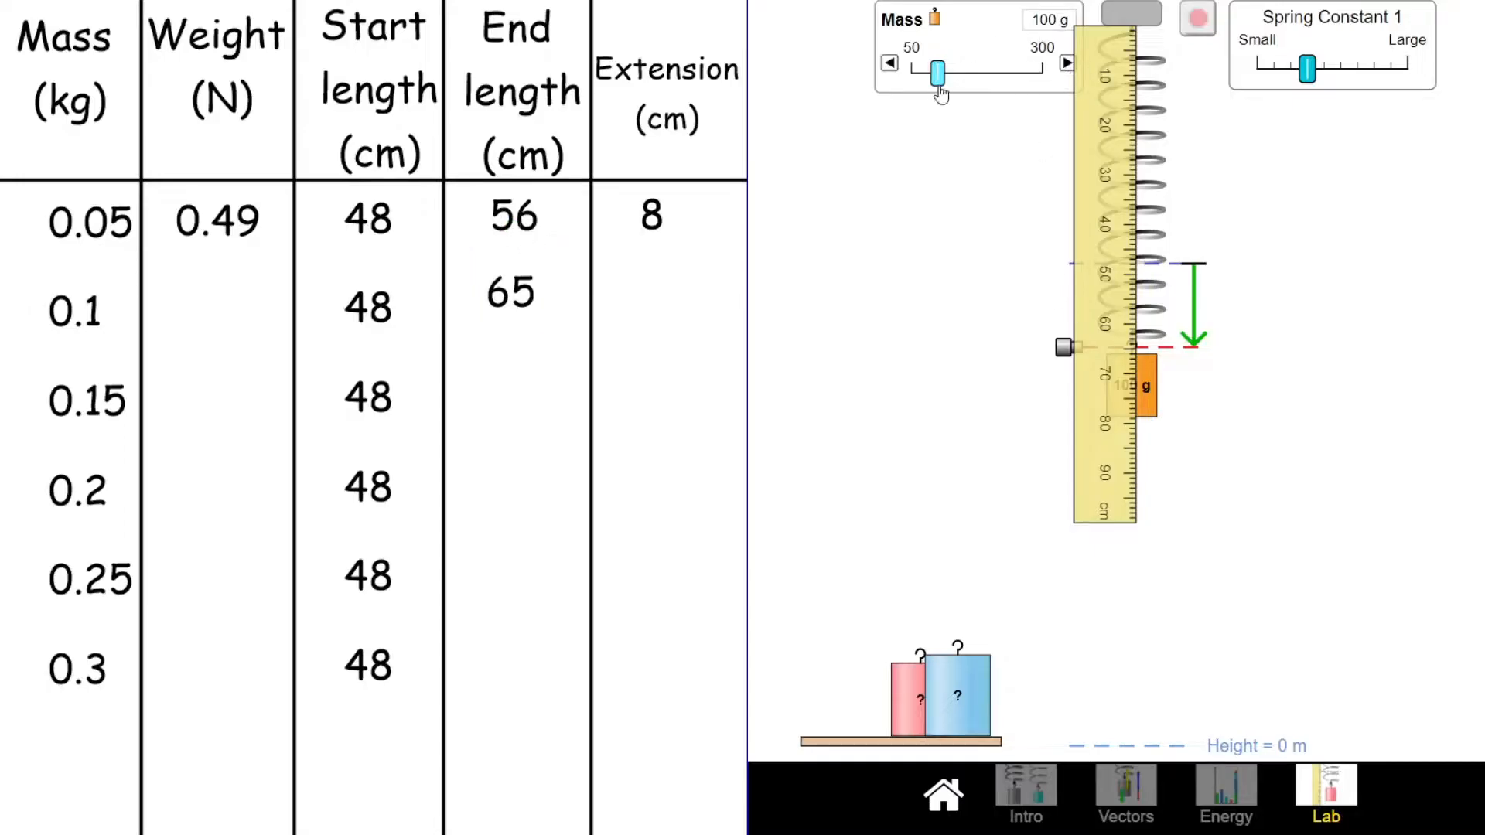
Set the hanging mass to 150 g and record its end length of 73 cm
{"action": "left_click_drag", "start_coordinate": [936, 72], "coordinate": [957, 73]}
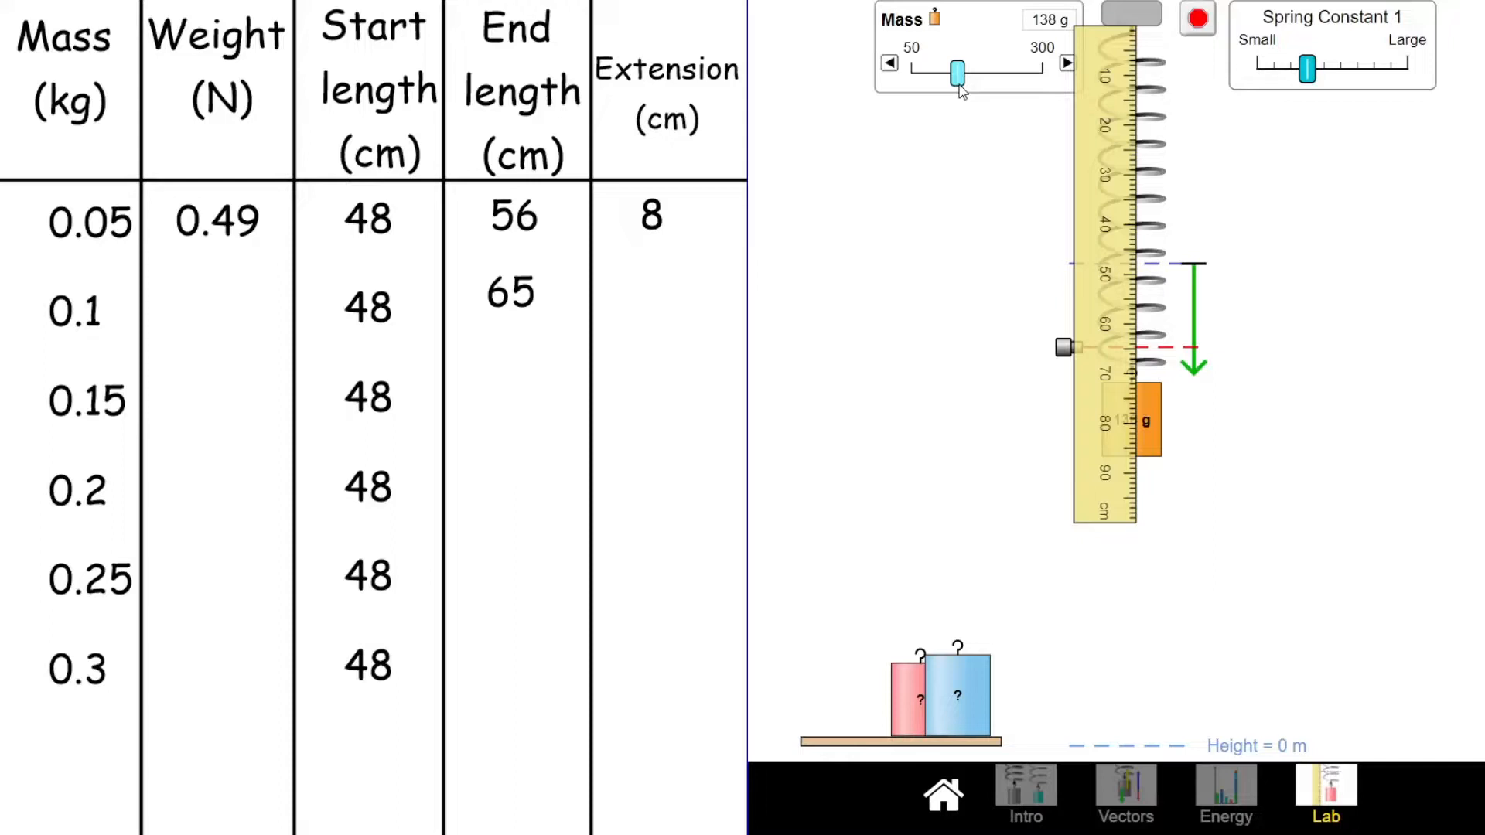
{"action": "left_click", "coordinate": [1066, 62]}
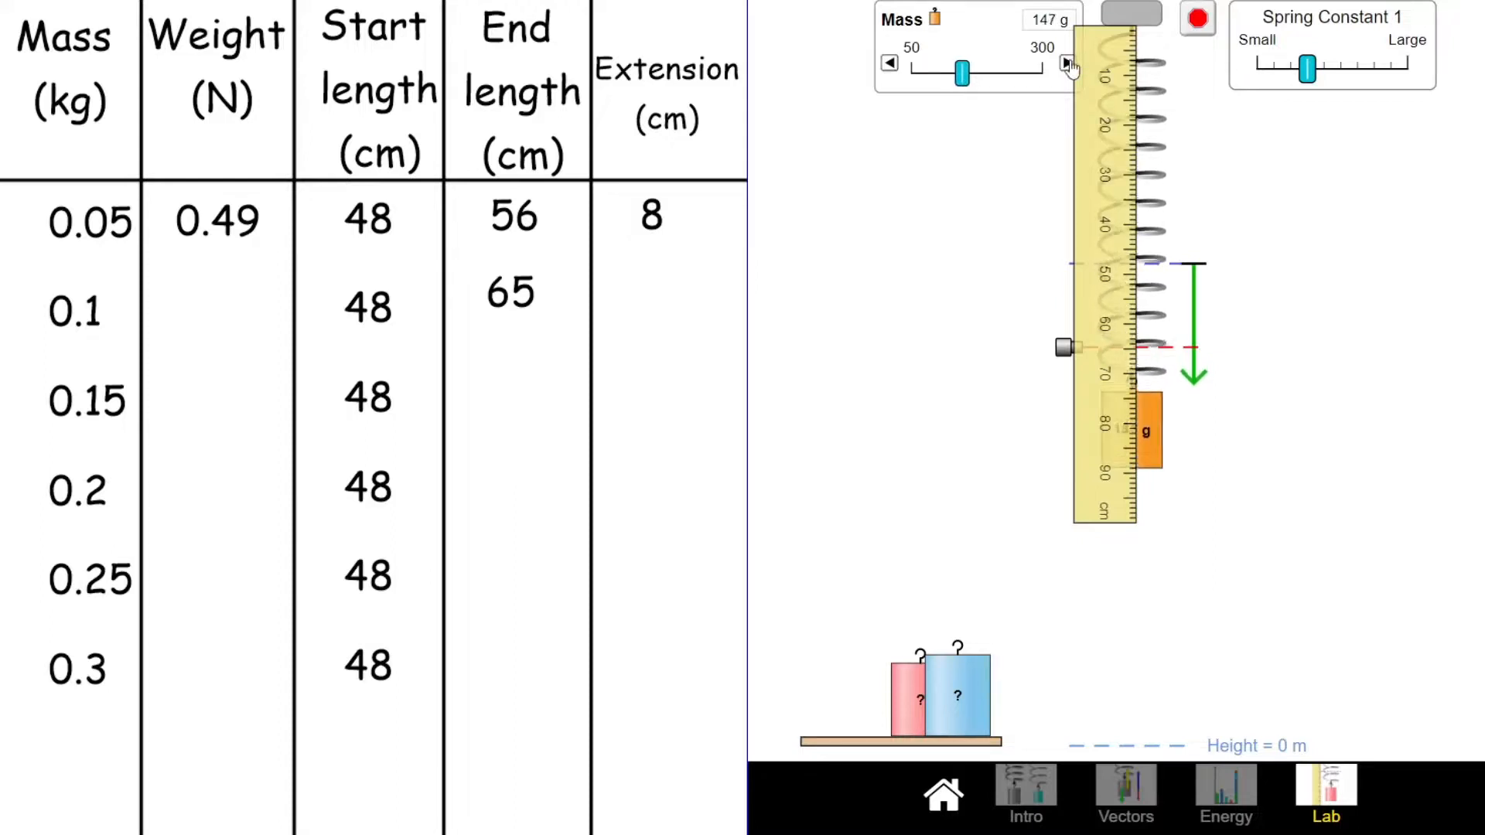
{"action": "left_click", "coordinate": [1066, 62]}
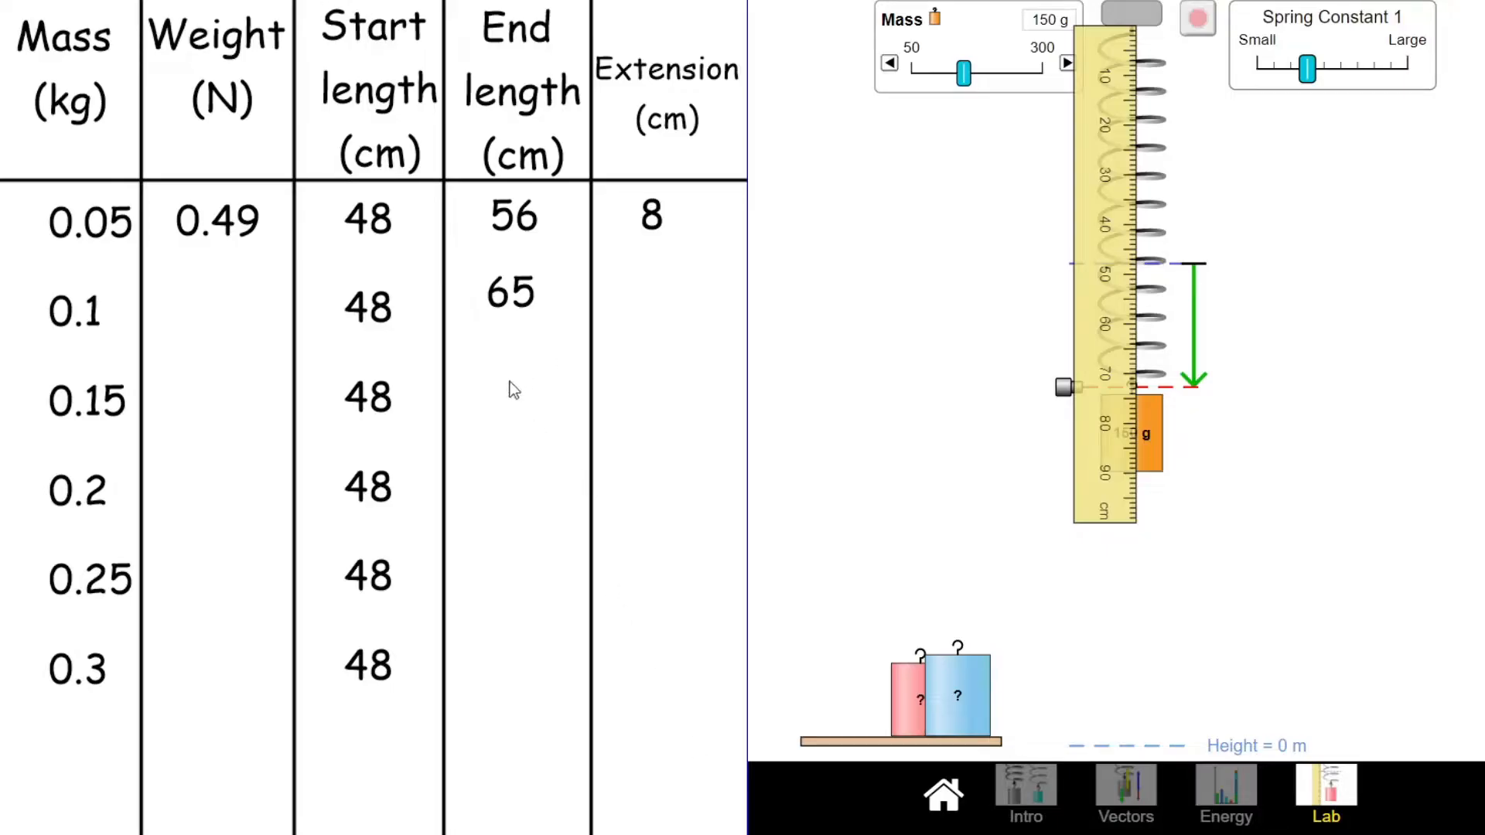
{"action": "type", "text": "73"}
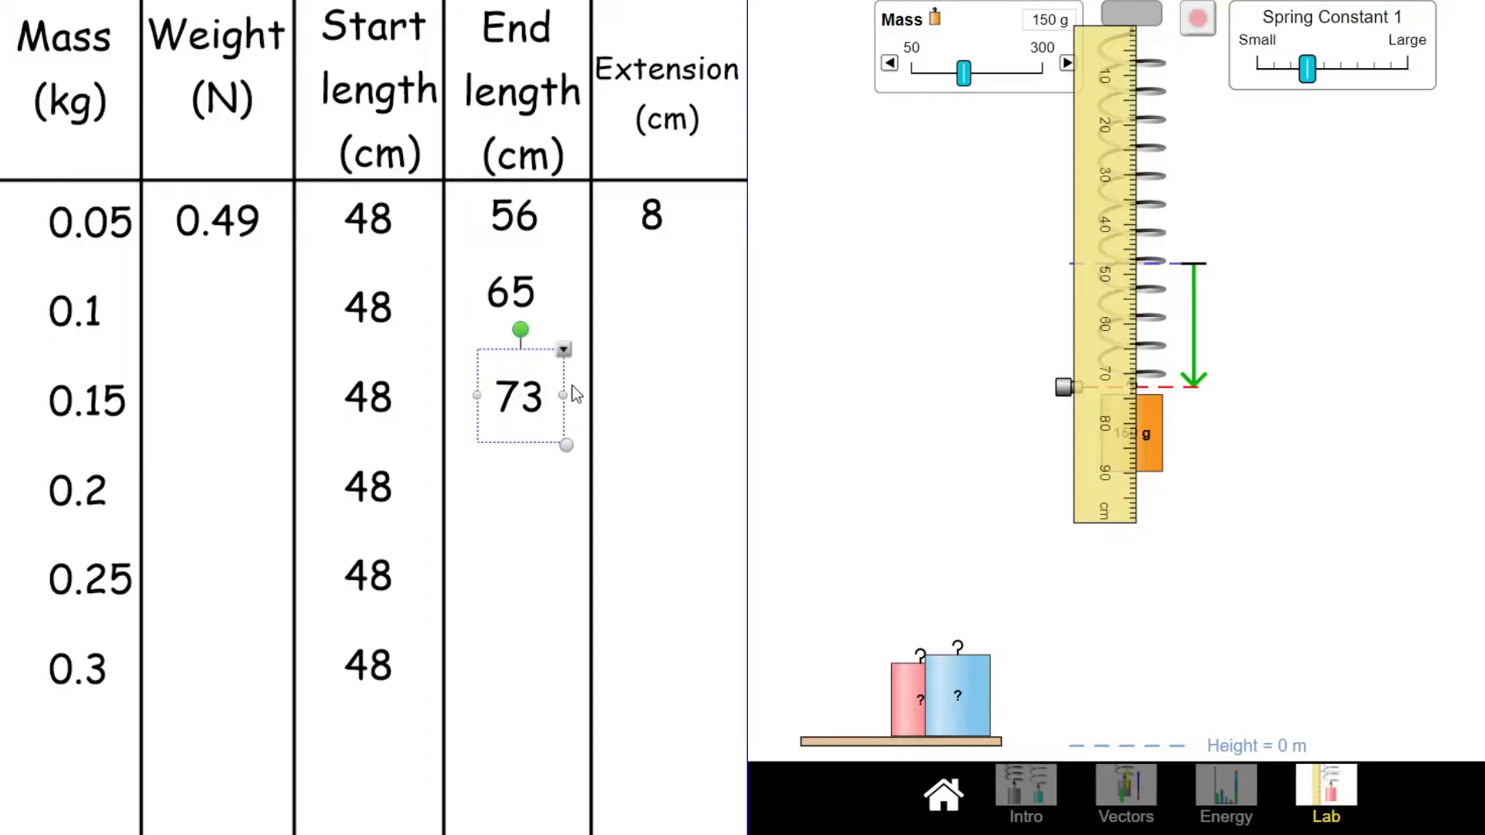
{"action": "left_click", "coordinate": [517, 396]}
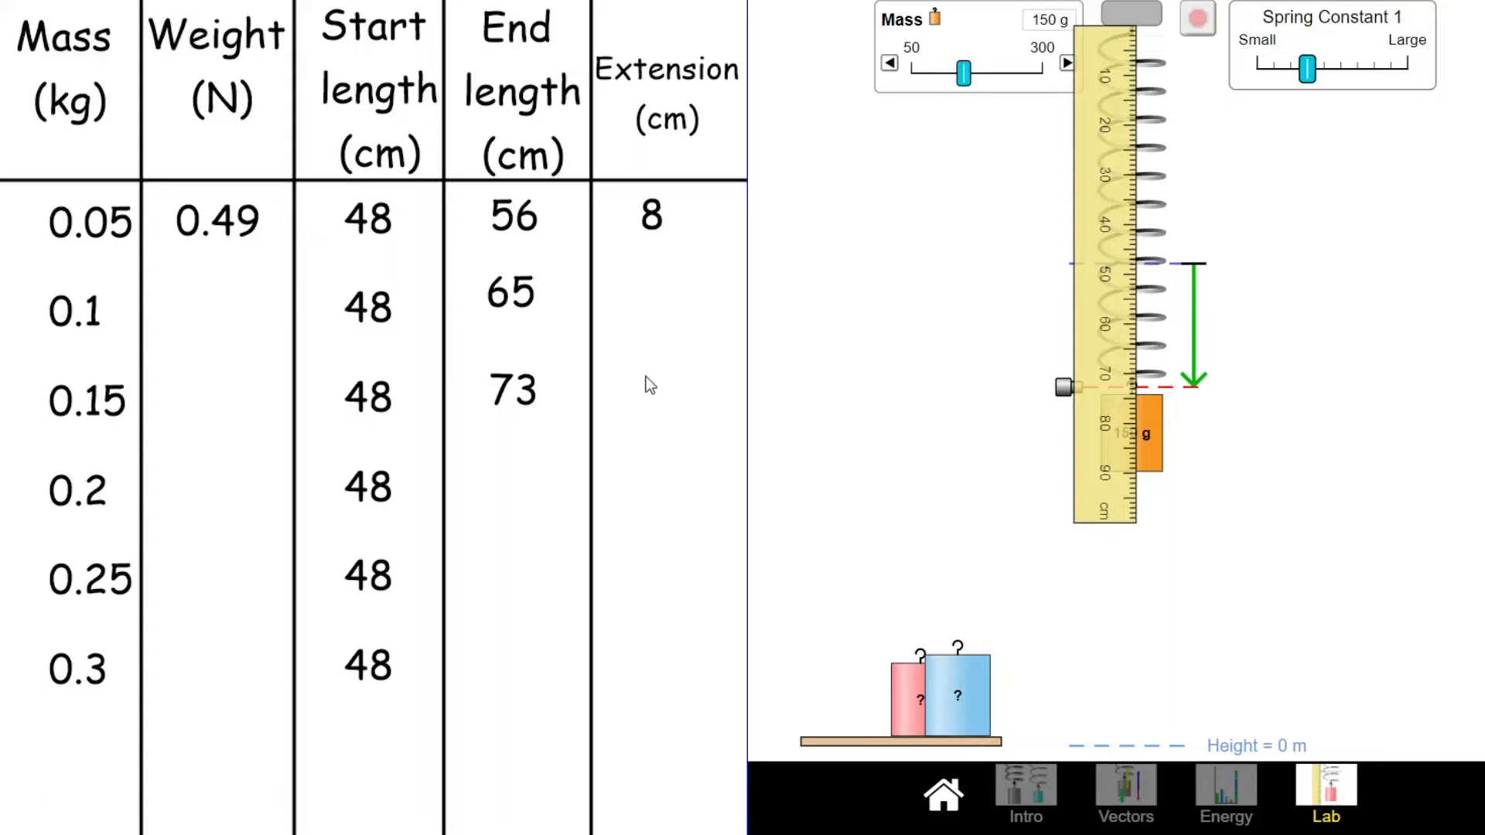
{"action": "mouse_move", "coordinate": [421, 499]}
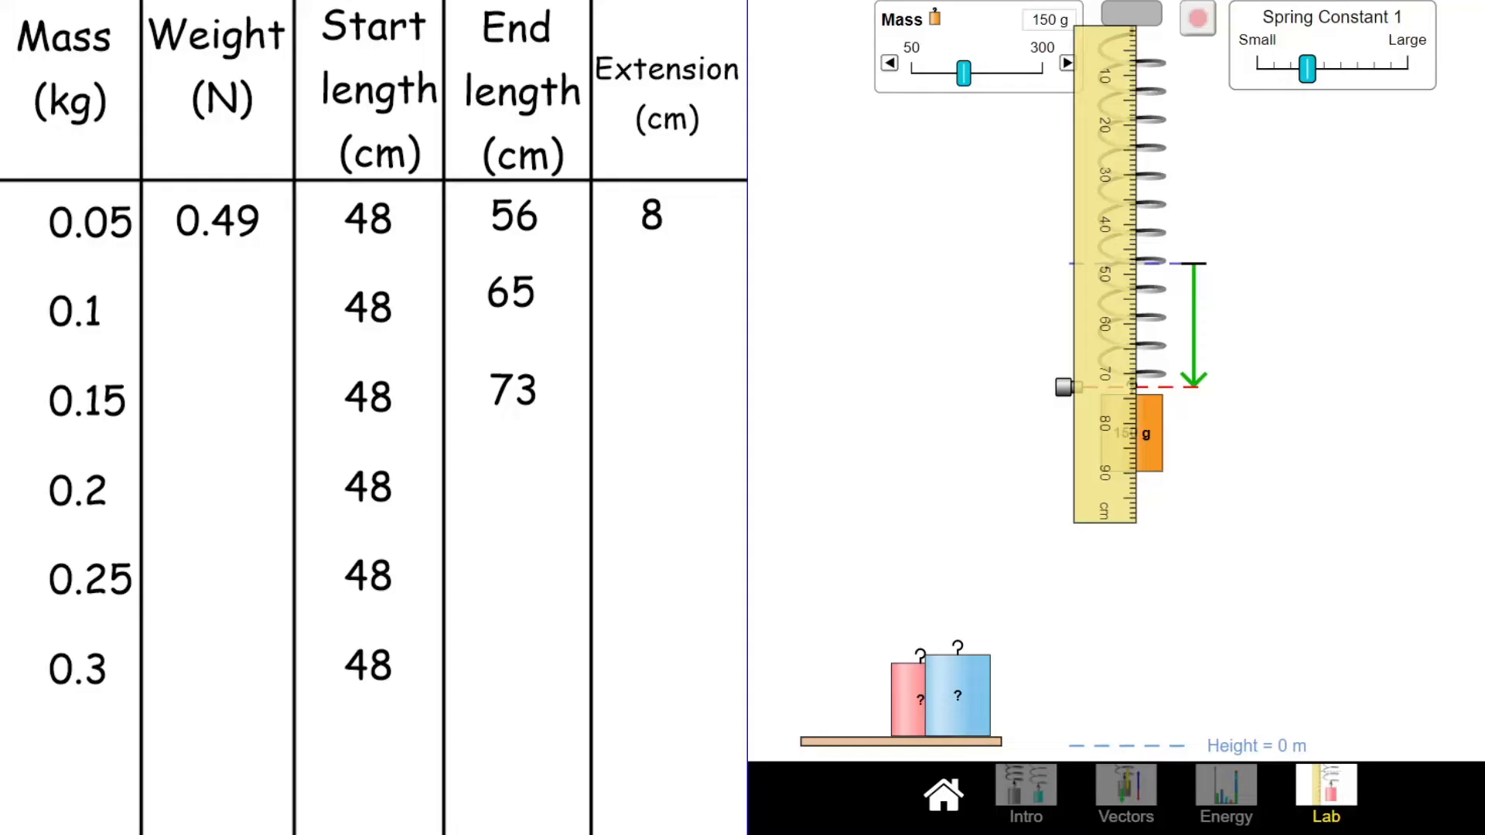
Raise the hanging mass to 300 g to read the final end length of 97 cm
{"action": "left_click_drag", "start_coordinate": [962, 73], "coordinate": [1041, 73]}
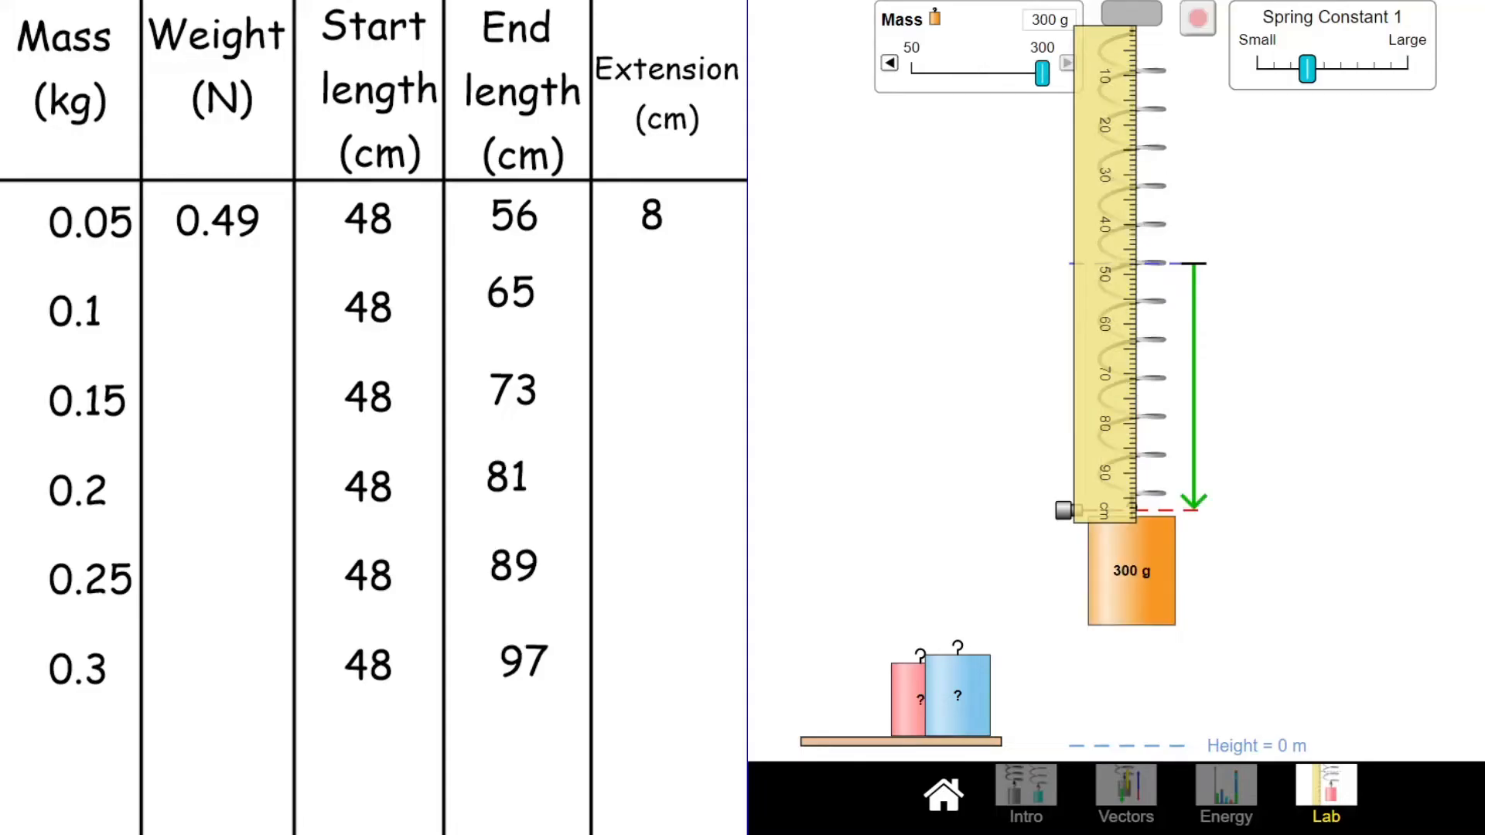